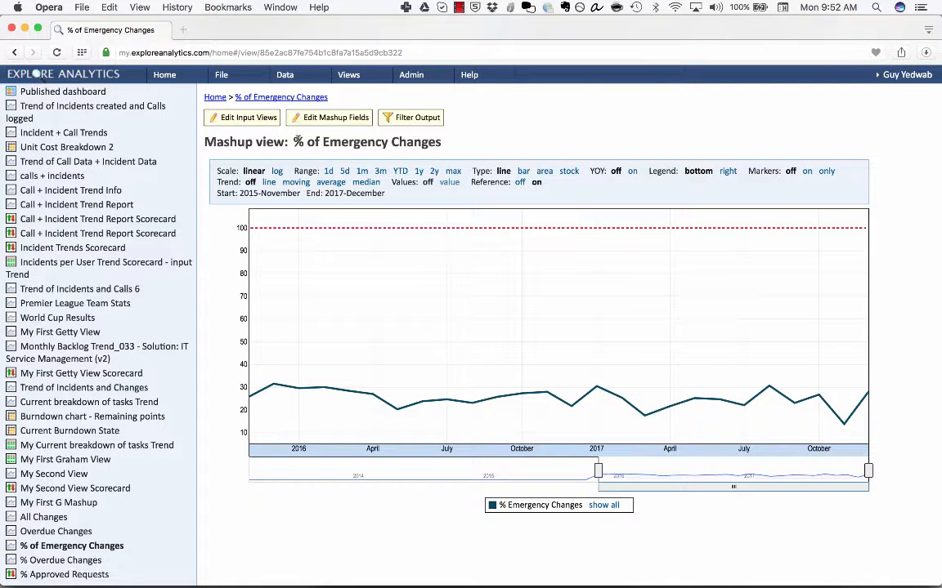
# - Browse the % Overdue Changes mashup, then view the % Approved Requests scorecard (63.33%)
pyautogui.doubleClick(367, 141)
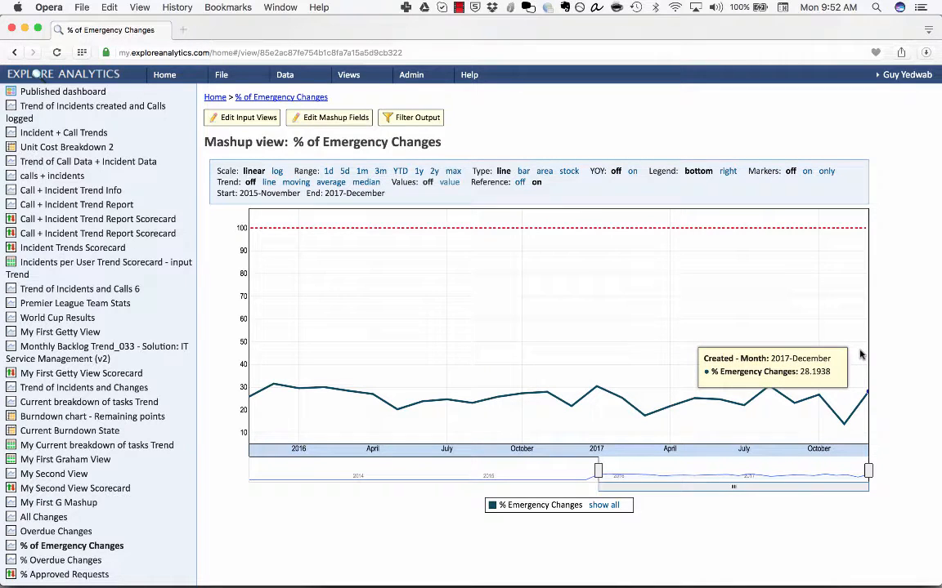
pyautogui.moveTo(72, 557)
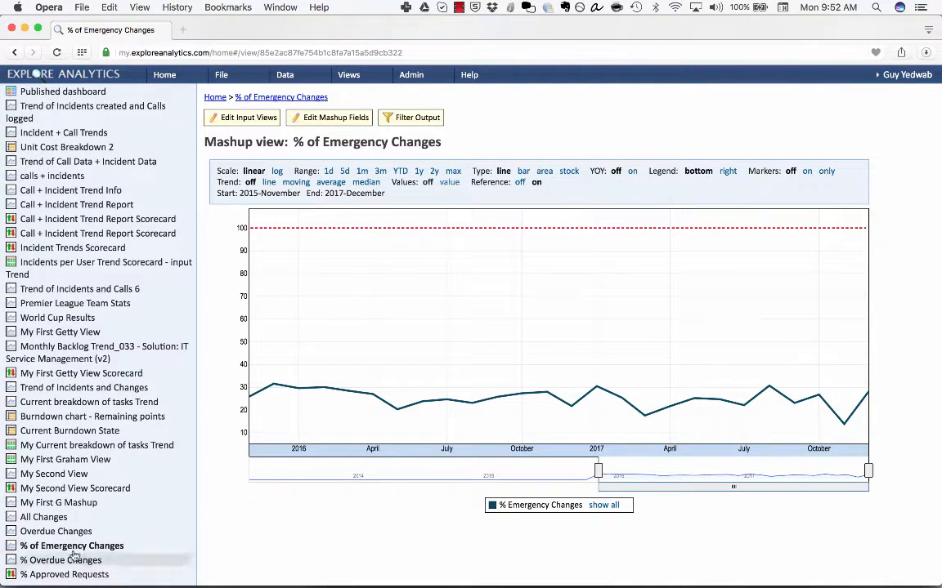
pyautogui.click(67, 560)
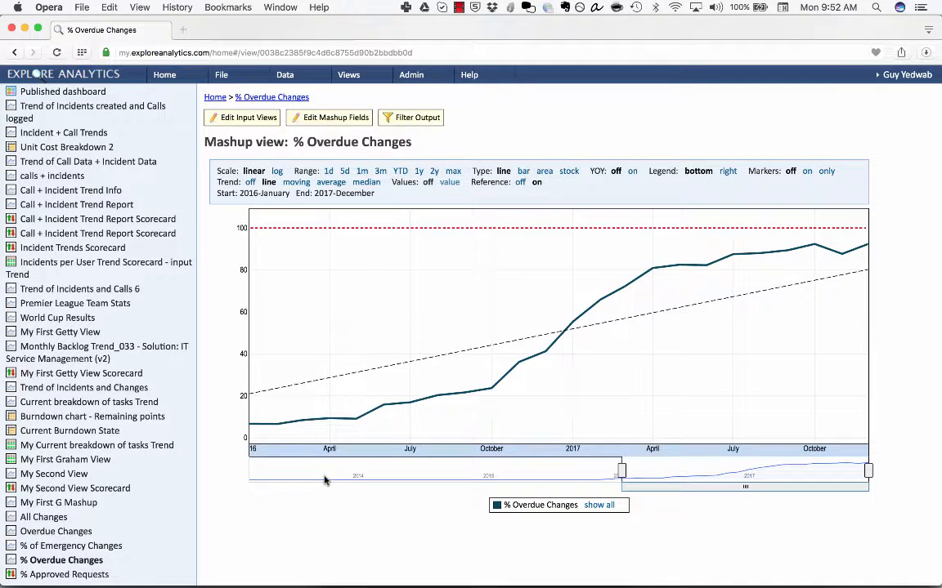
pyautogui.moveTo(330, 416)
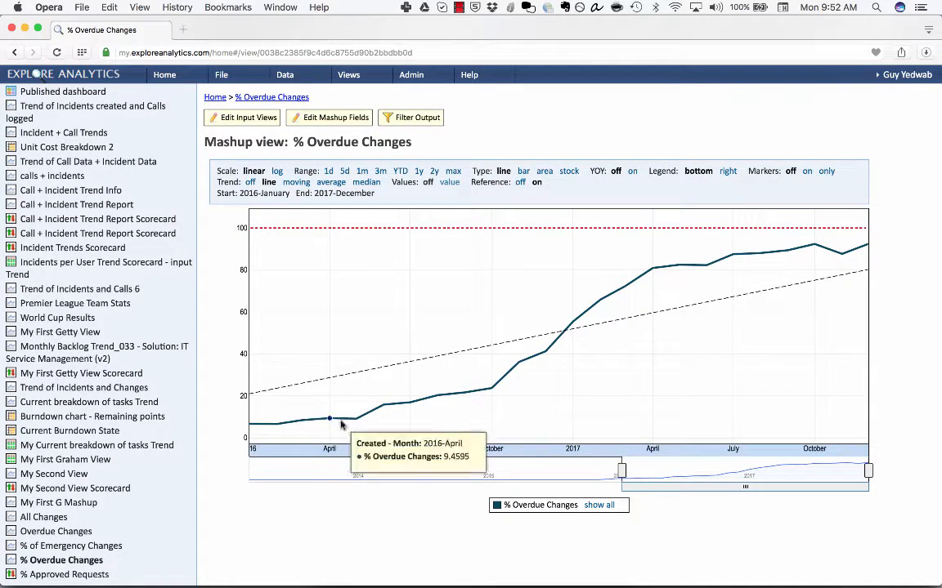
pyautogui.moveTo(346, 413)
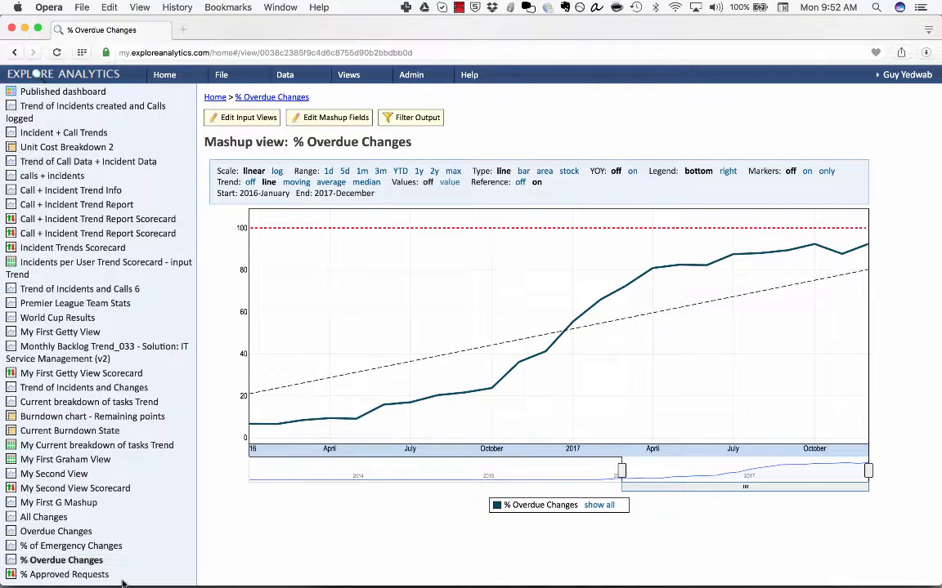
pyautogui.click(64, 576)
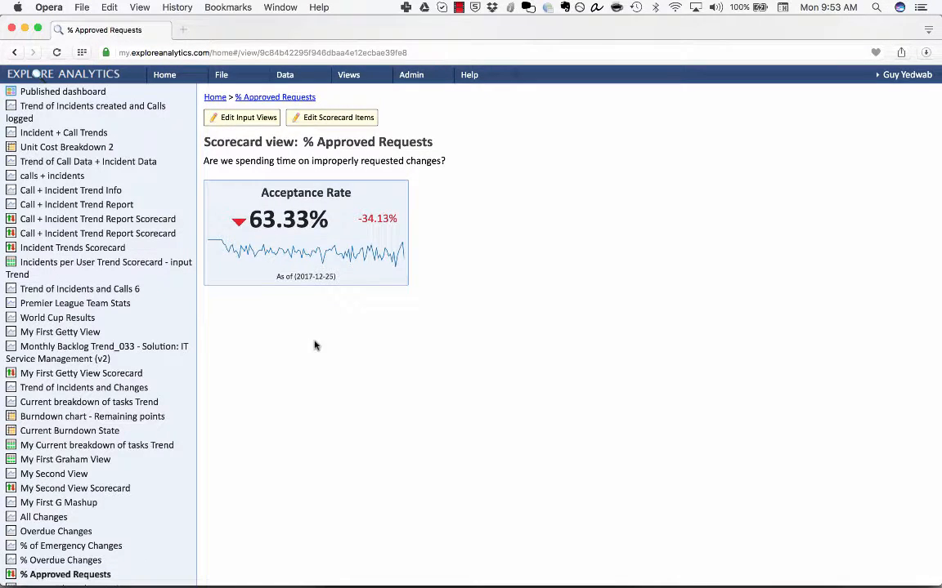
pyautogui.scroll(-3)
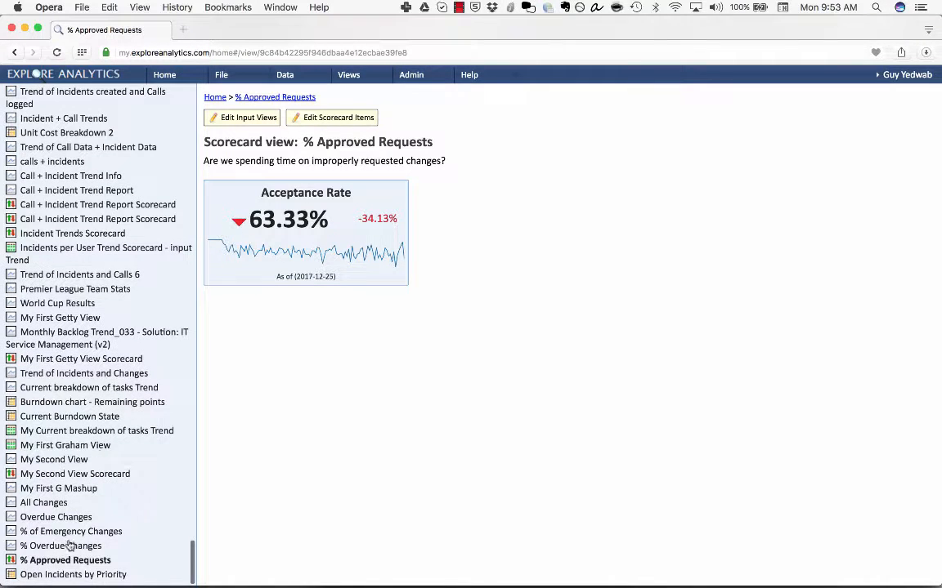
# - Display the Incidents value in Open Incidents by Priority as percent of total
pyautogui.click(74, 575)
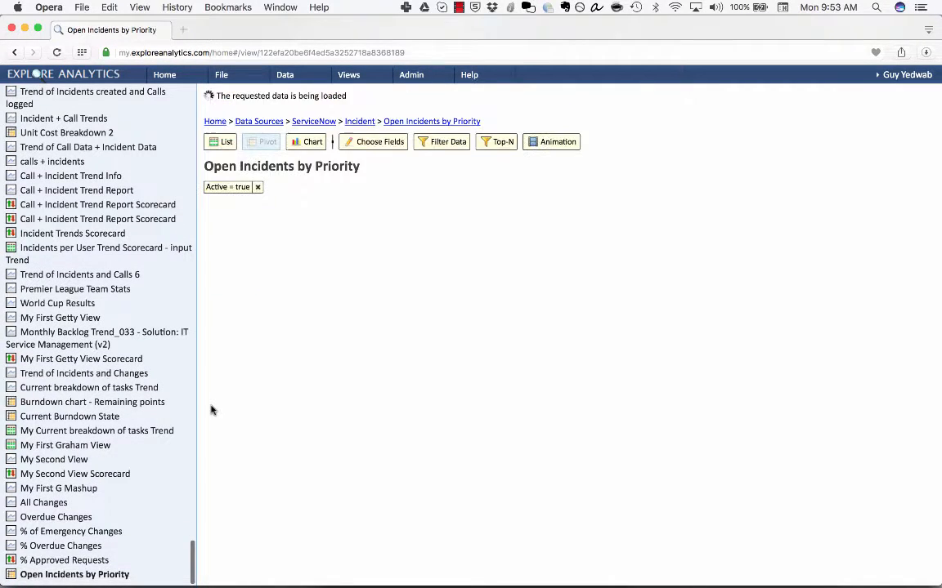
pyautogui.click(260, 142)
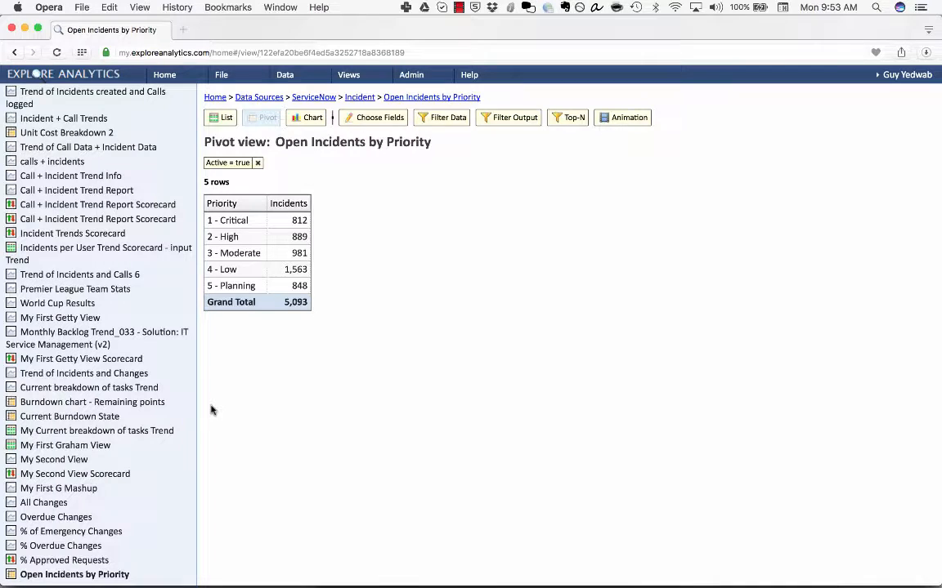
pyautogui.click(378, 117)
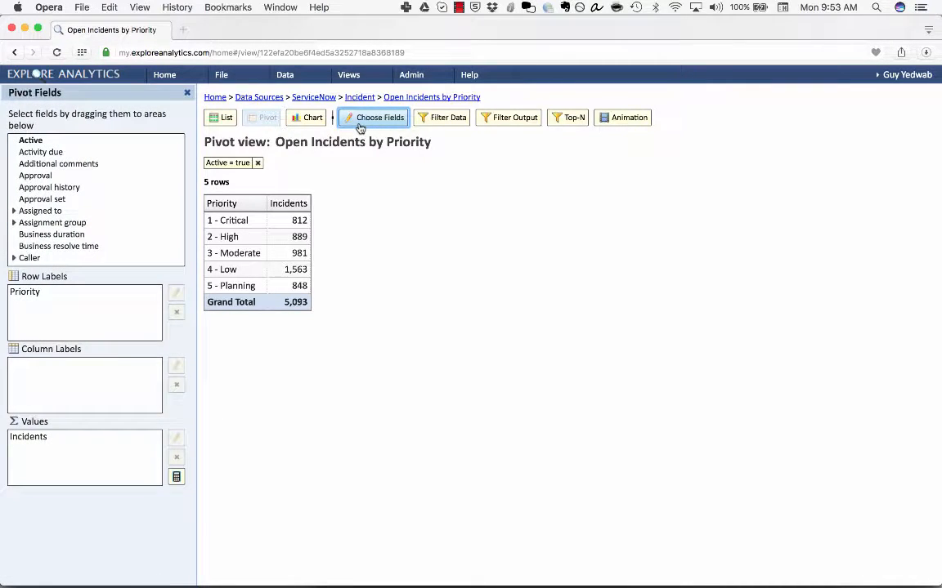
pyautogui.moveTo(310, 138)
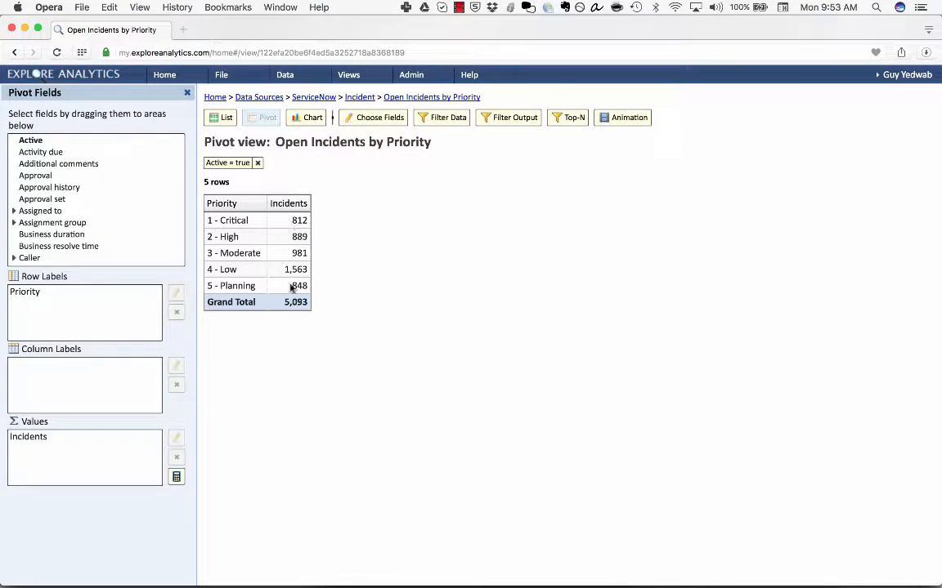
pyautogui.moveTo(290, 294)
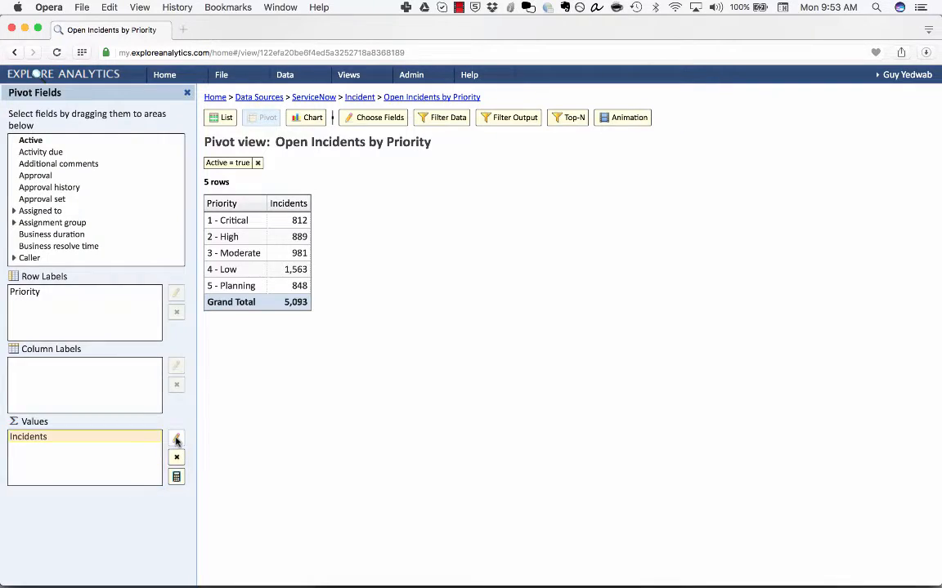
pyautogui.click(176, 438)
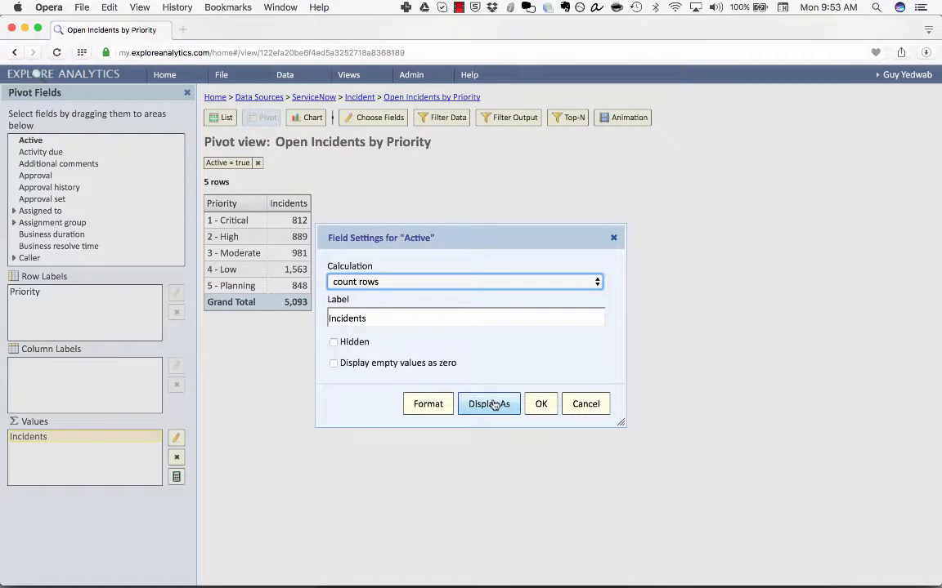
pyautogui.click(488, 403)
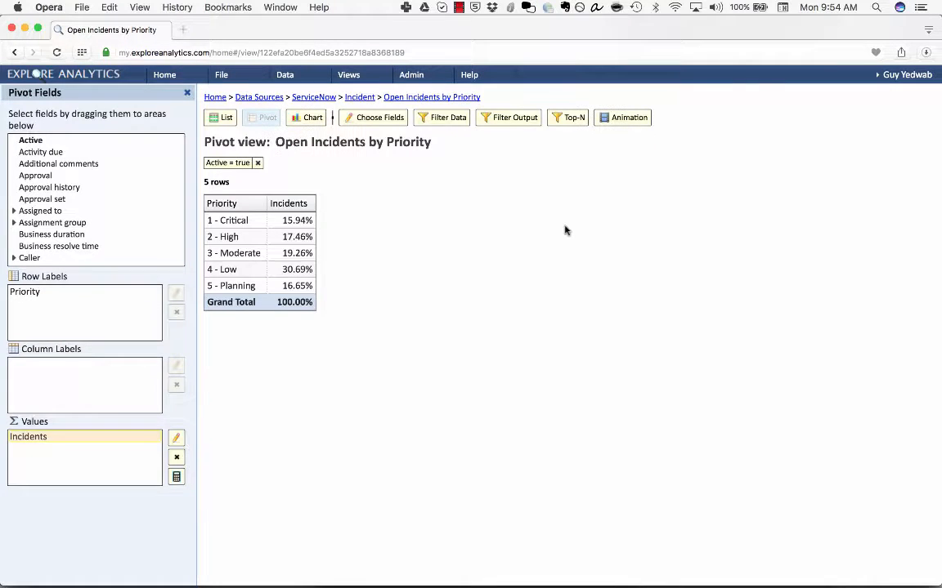
pyautogui.moveTo(282, 221)
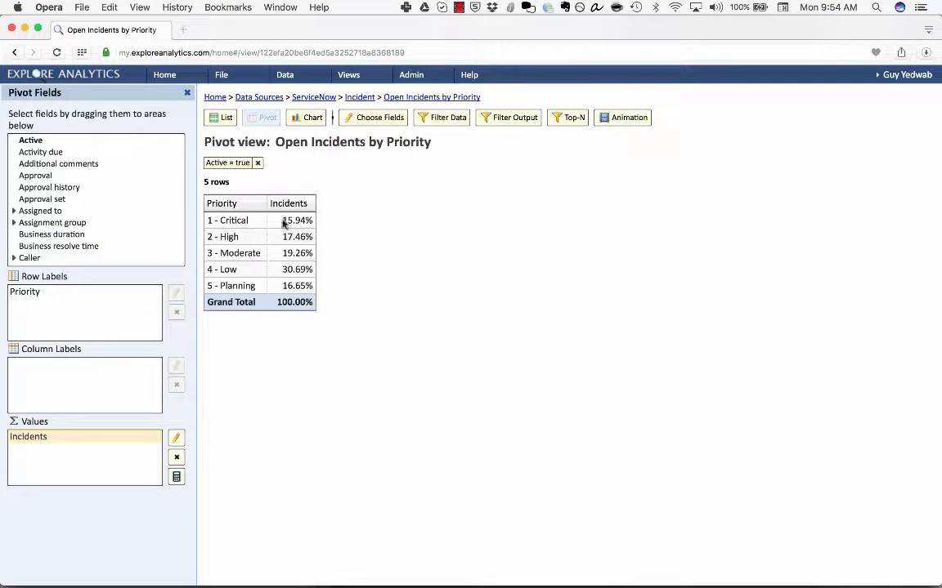
pyautogui.doubleClick(298, 220)
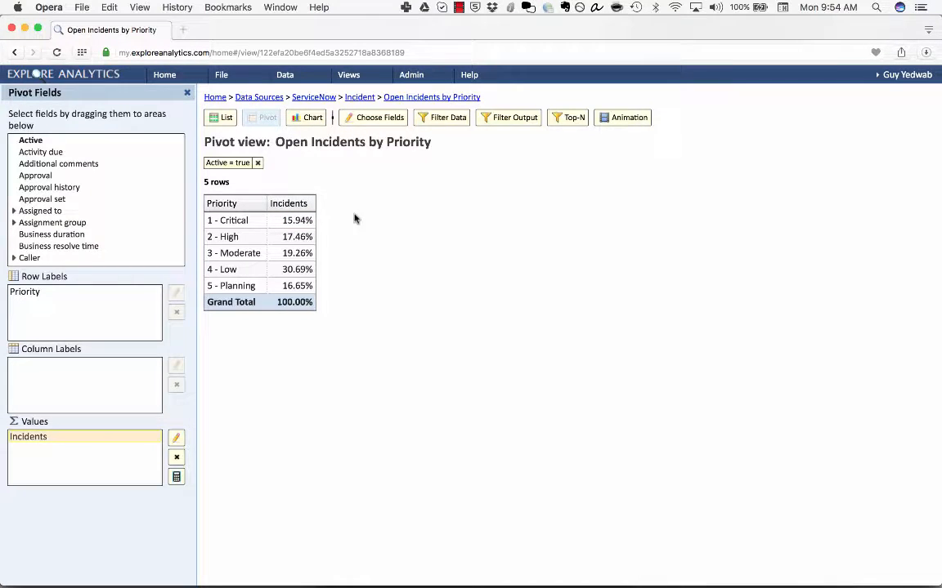
pyautogui.moveTo(94, 307)
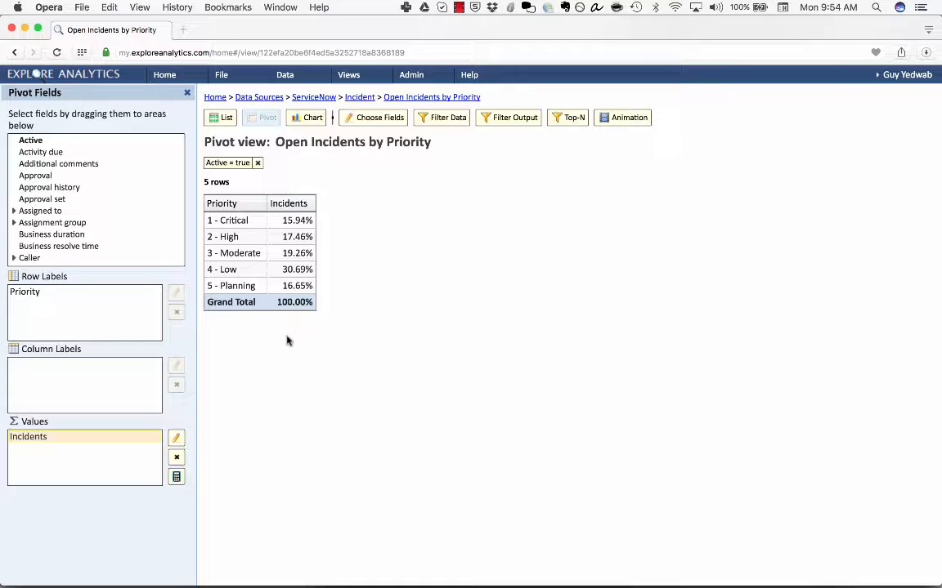
# - Start a new view based on the ServiceNow Task SLA table
pyautogui.click(220, 75)
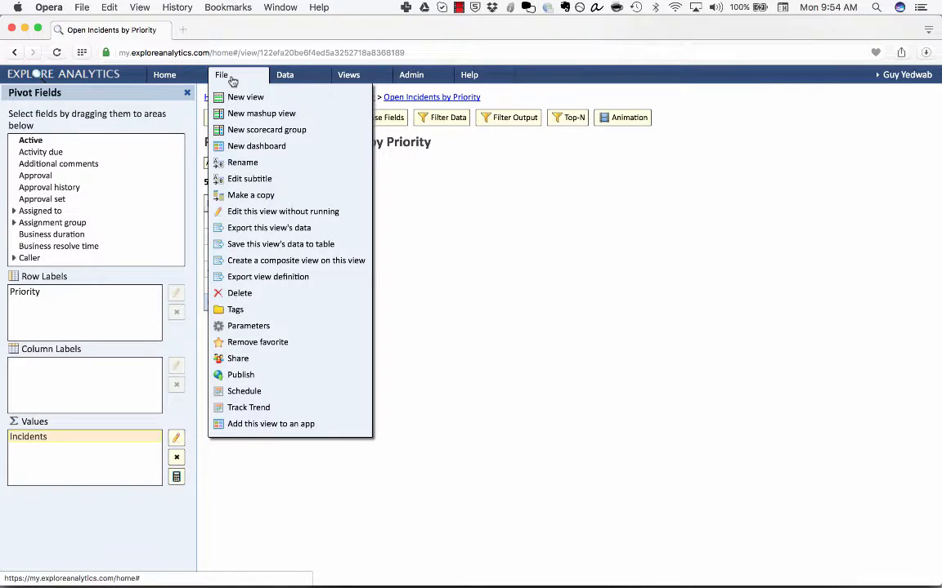
pyautogui.moveTo(261, 113)
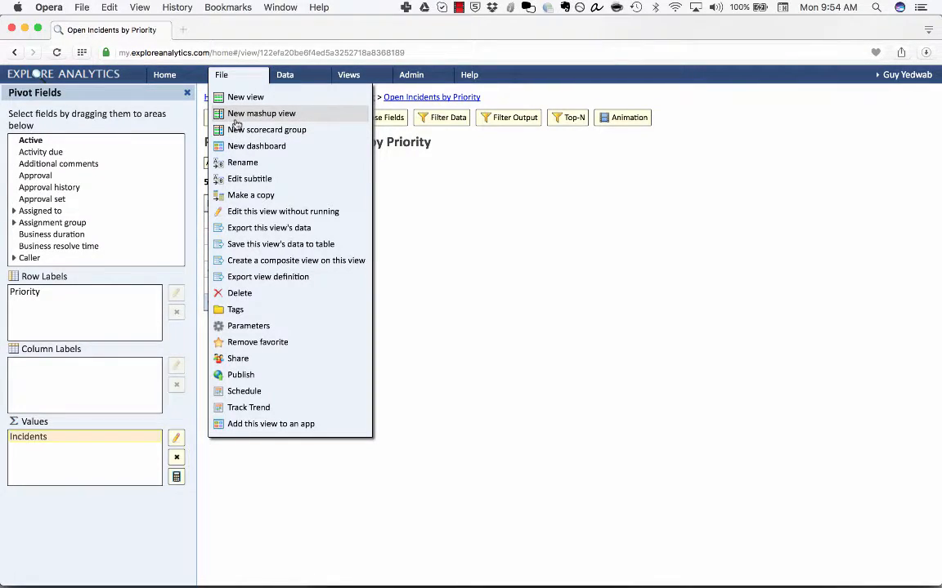
pyautogui.moveTo(245, 96)
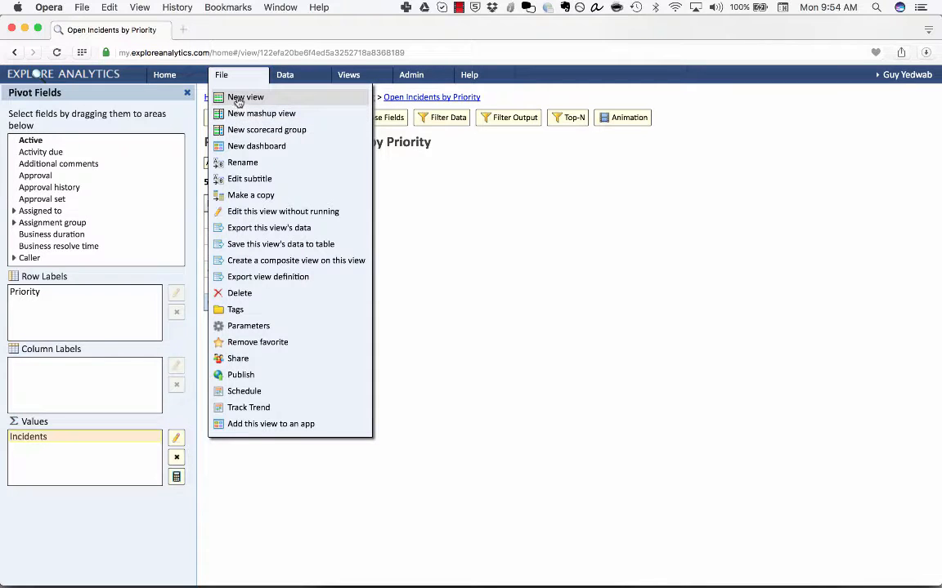
pyautogui.click(245, 97)
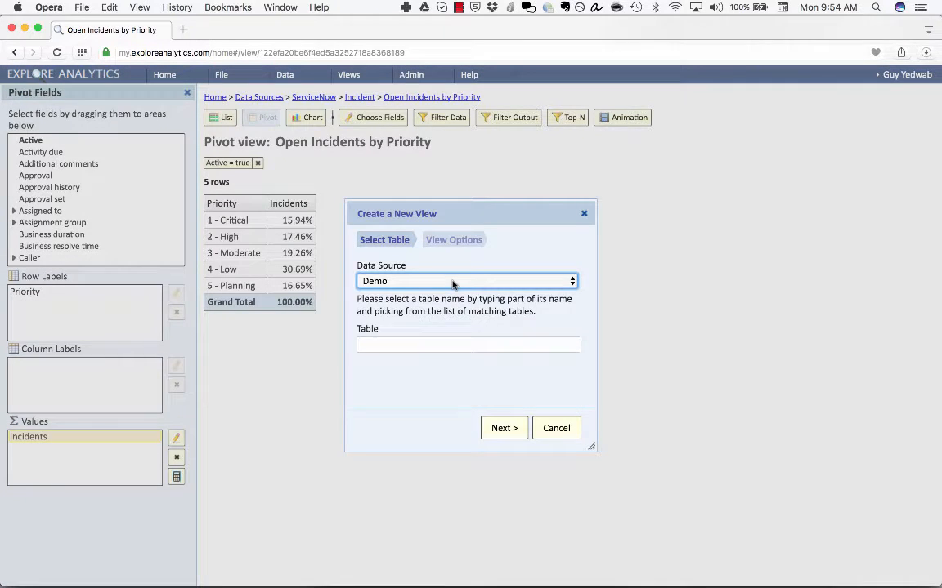
pyautogui.click(466, 280)
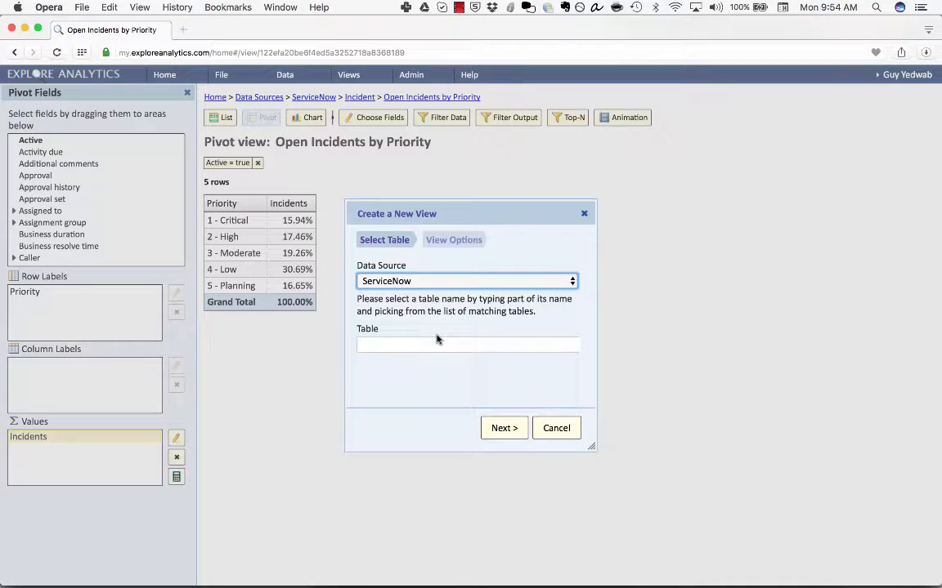
pyautogui.click(467, 345)
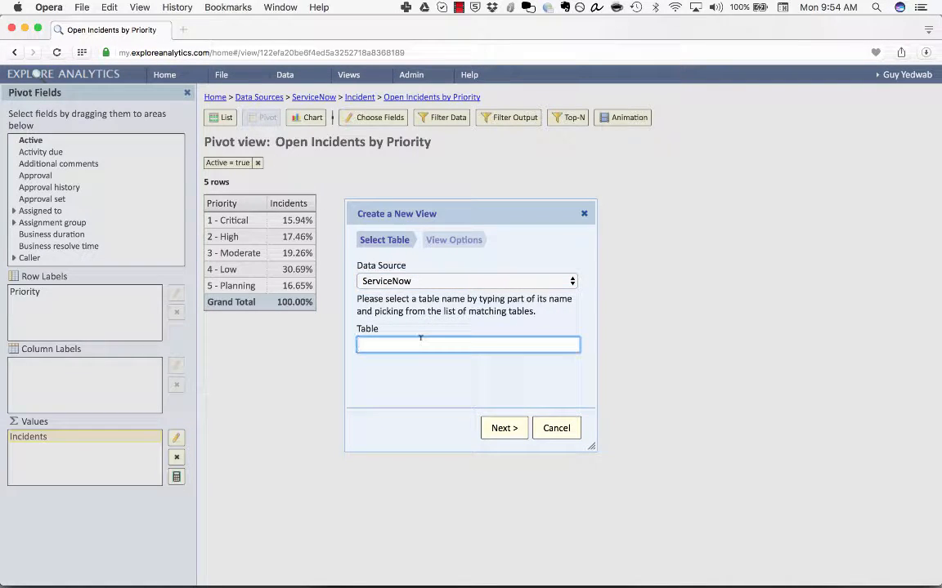
pyautogui.write('tas')
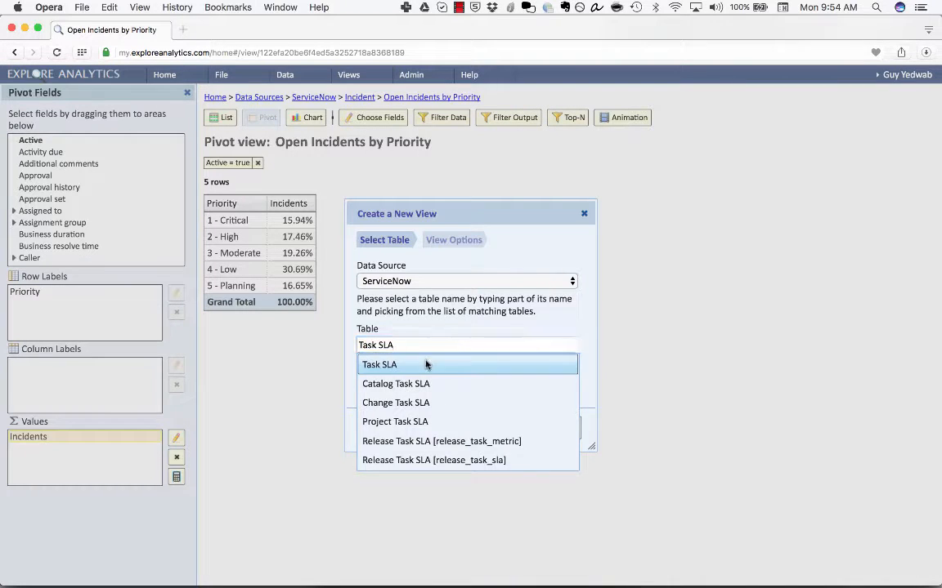
pyautogui.click(380, 364)
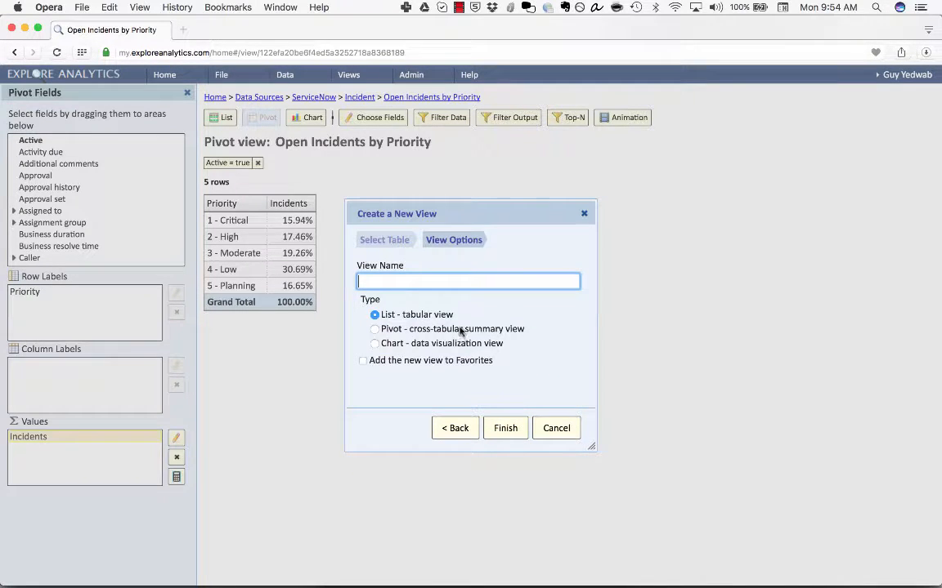
# - Make it a chart view named 'Breached SLAs over Time' and finish
pyautogui.click(374, 344)
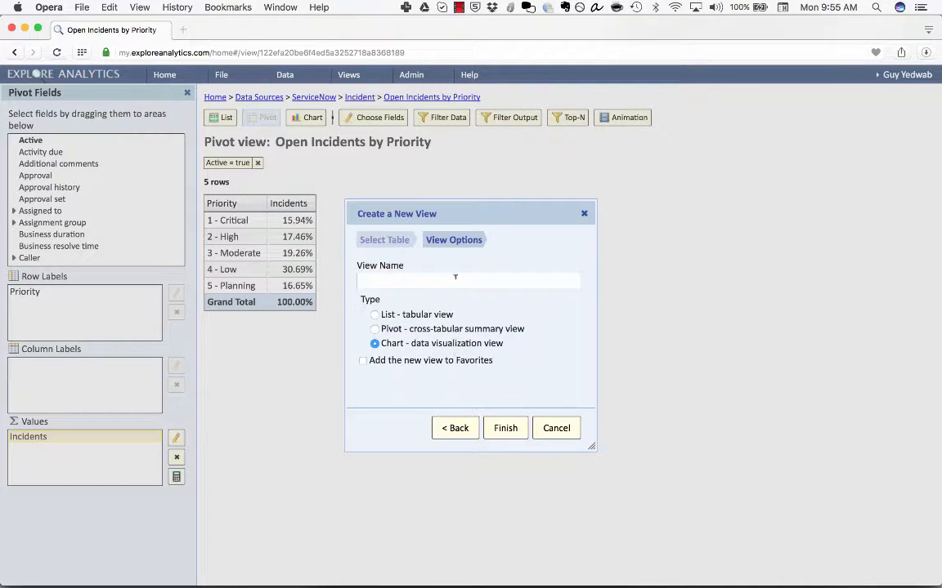
pyautogui.click(468, 280)
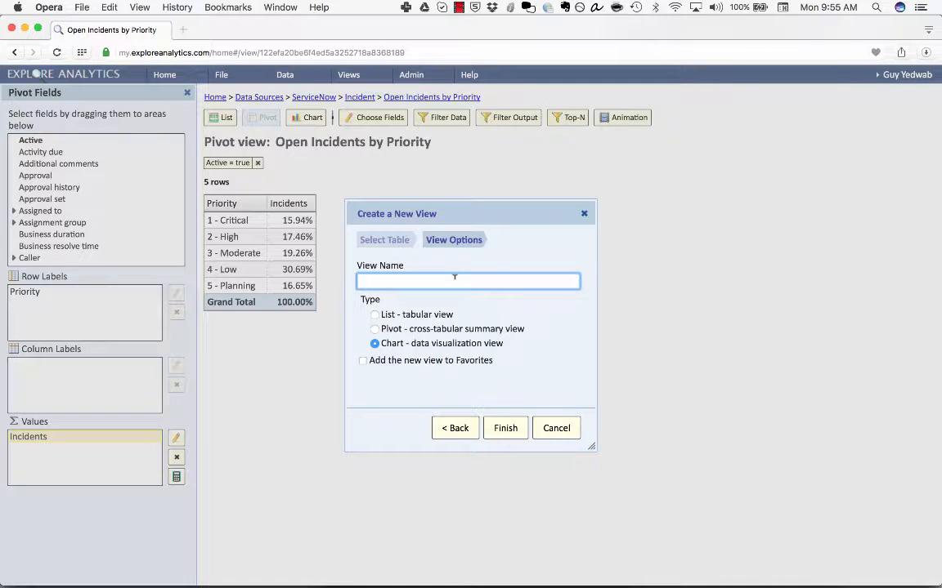
pyautogui.write('Bread')
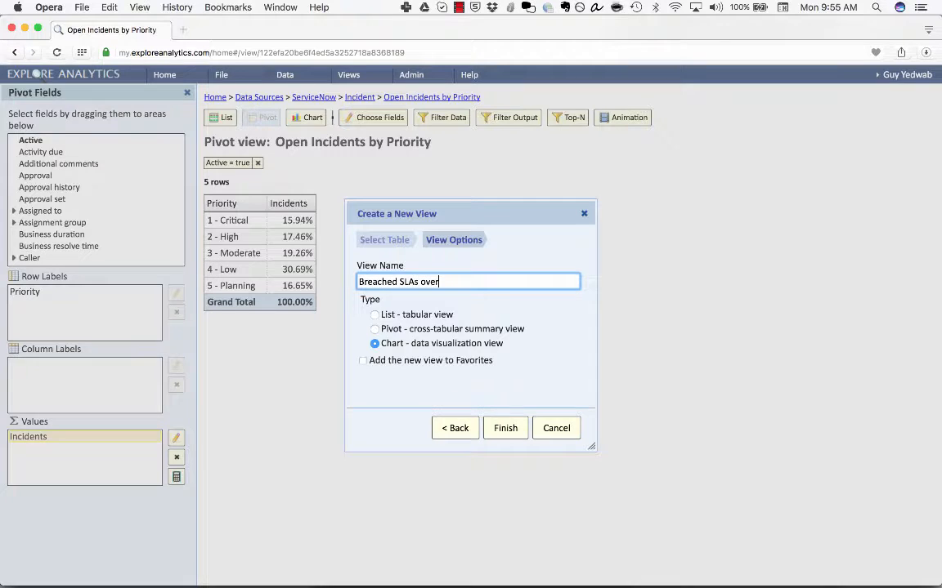
pyautogui.click(504, 428)
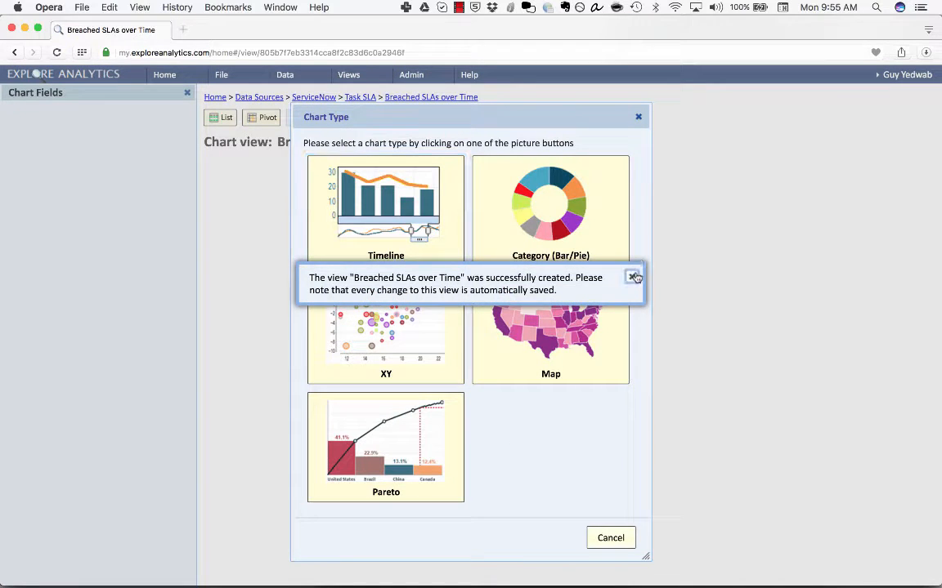
# - Switch the view to a Timeline chart with SLA counts grouped by Month
pyautogui.click(633, 276)
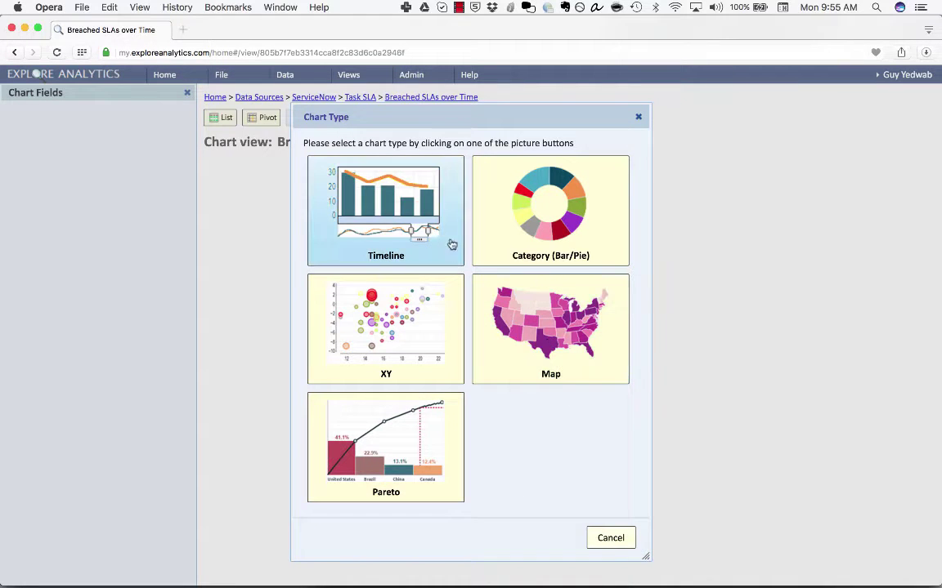
pyautogui.click(385, 205)
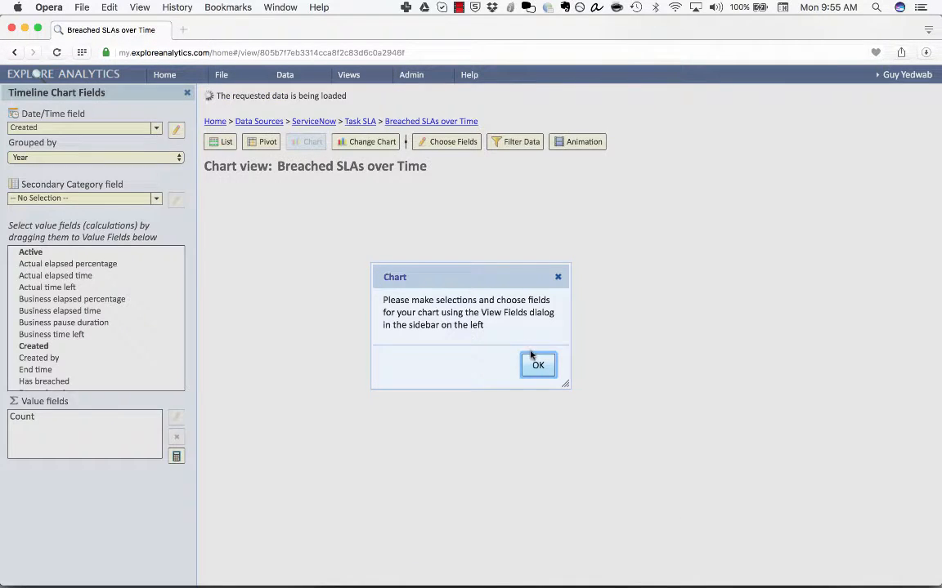
pyautogui.click(538, 364)
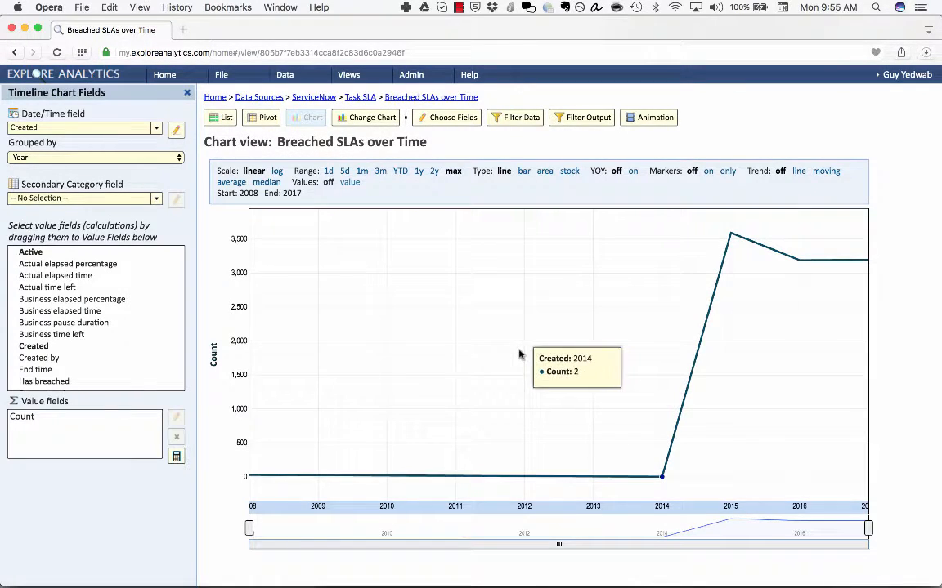
pyautogui.moveTo(411, 340)
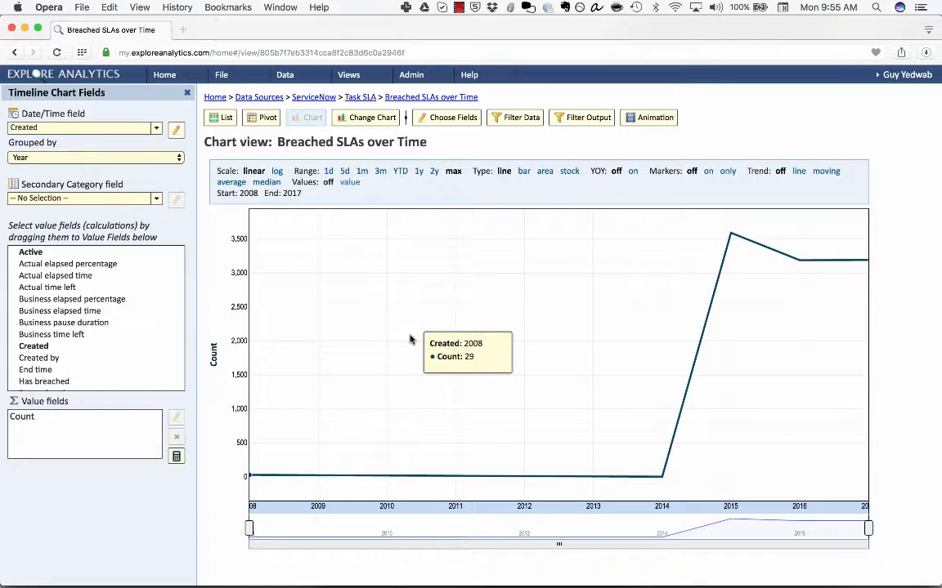
pyautogui.moveTo(89, 145)
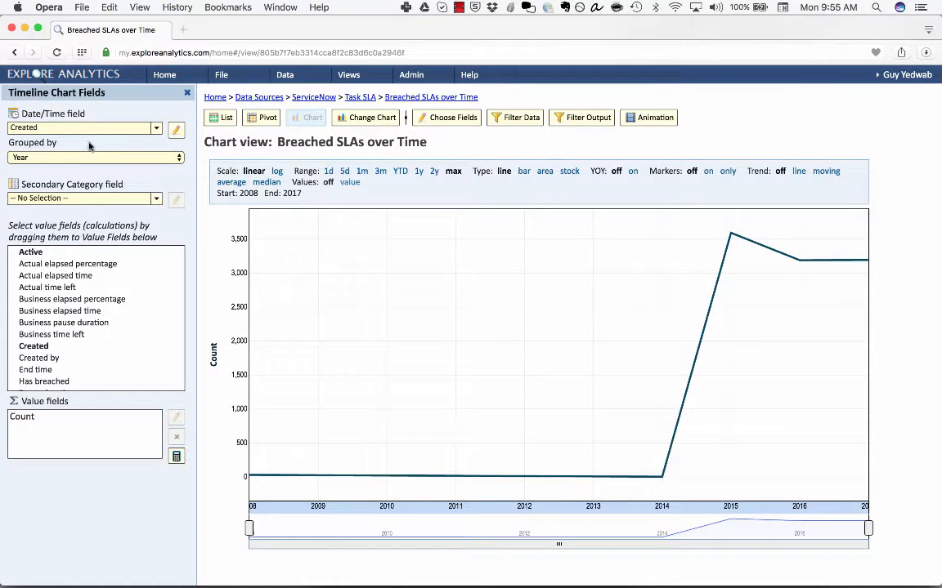
pyautogui.click(95, 157)
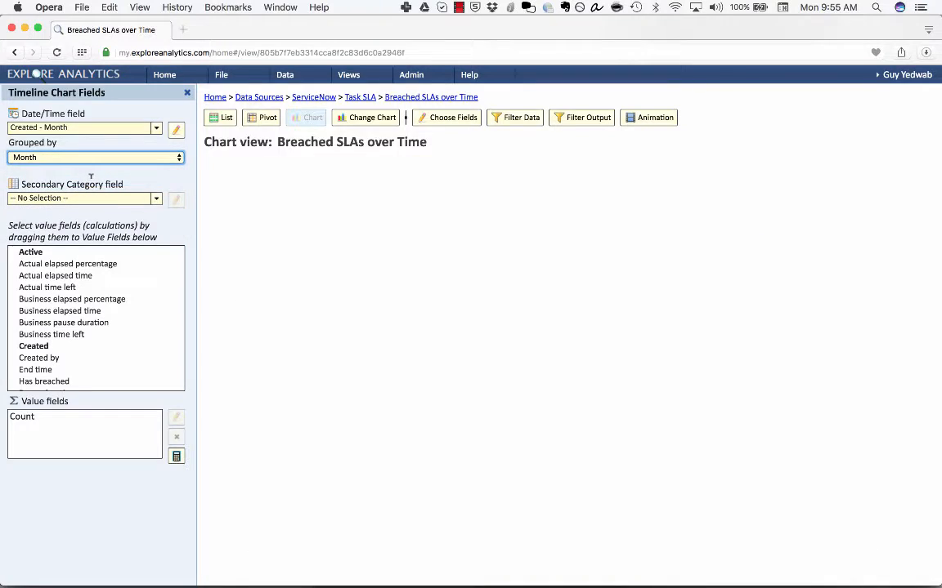
pyautogui.click(305, 116)
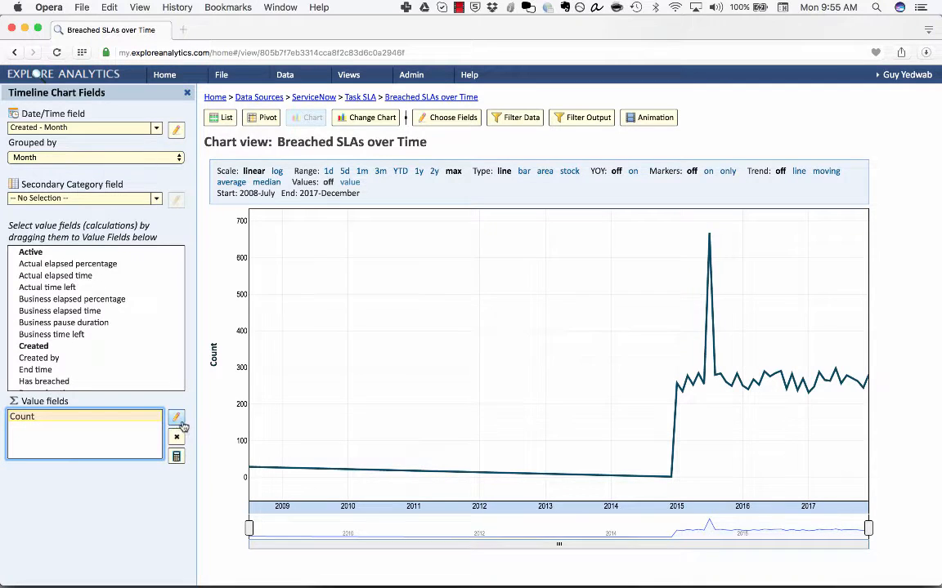
# - Change the Count value field's label to 'Breached SLAs'
pyautogui.click(176, 418)
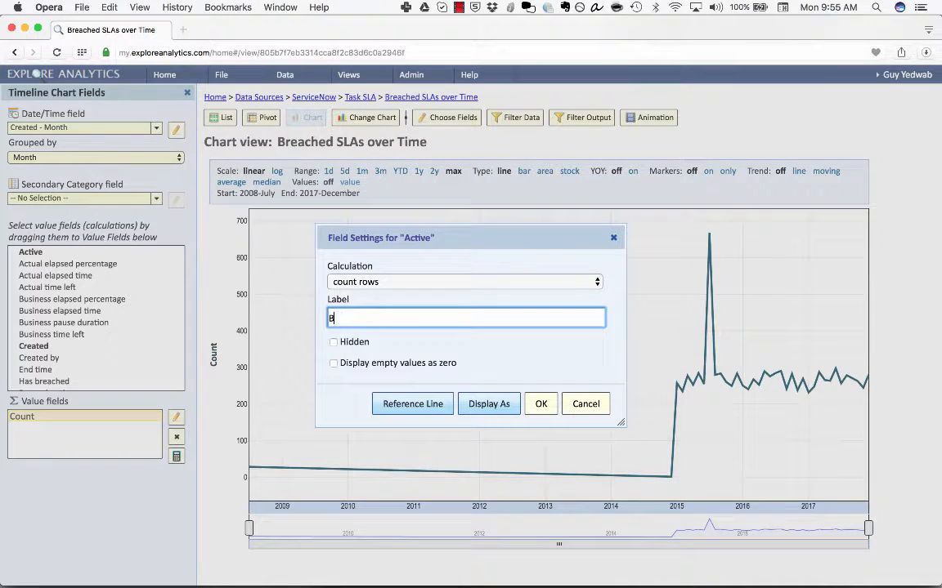
pyautogui.write('Breached SLAs')
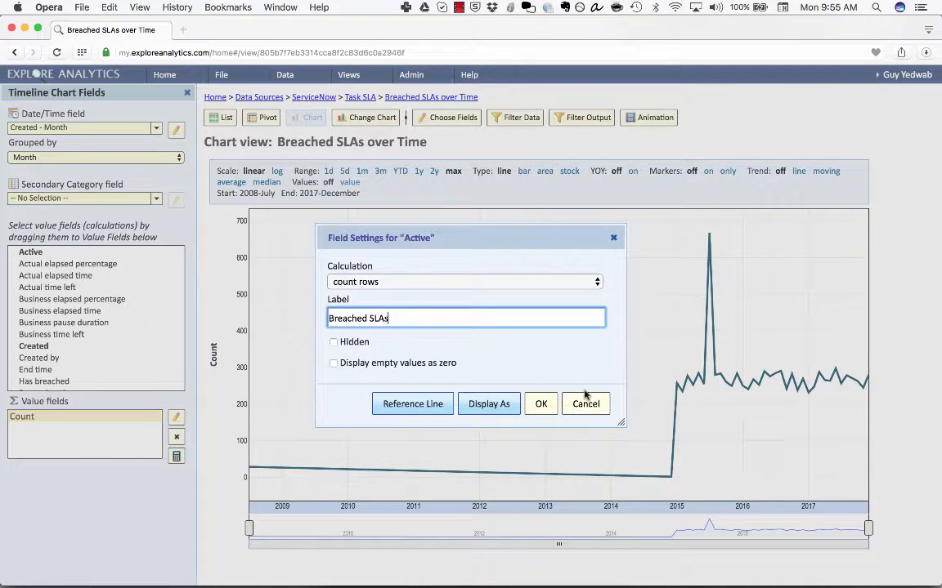
pyautogui.moveTo(540, 403)
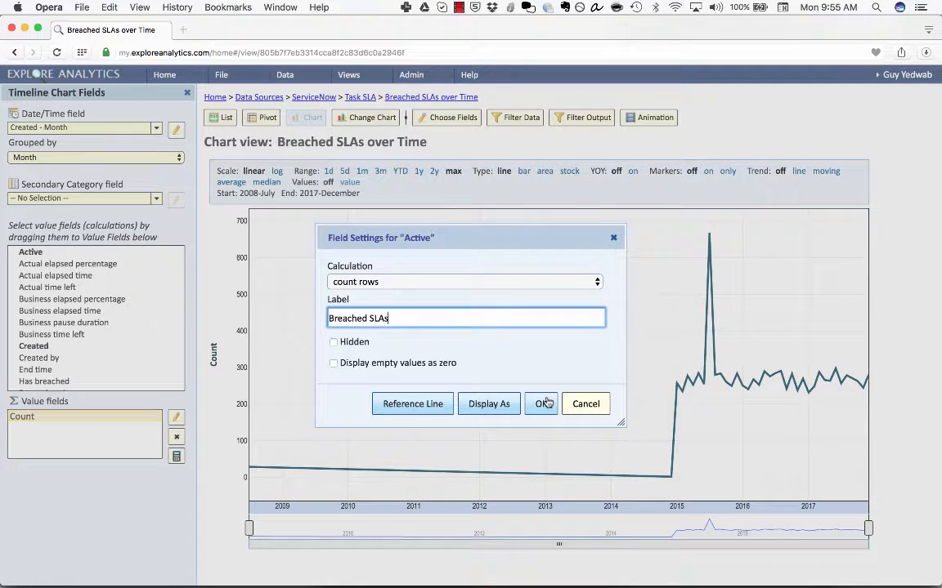
pyautogui.click(541, 403)
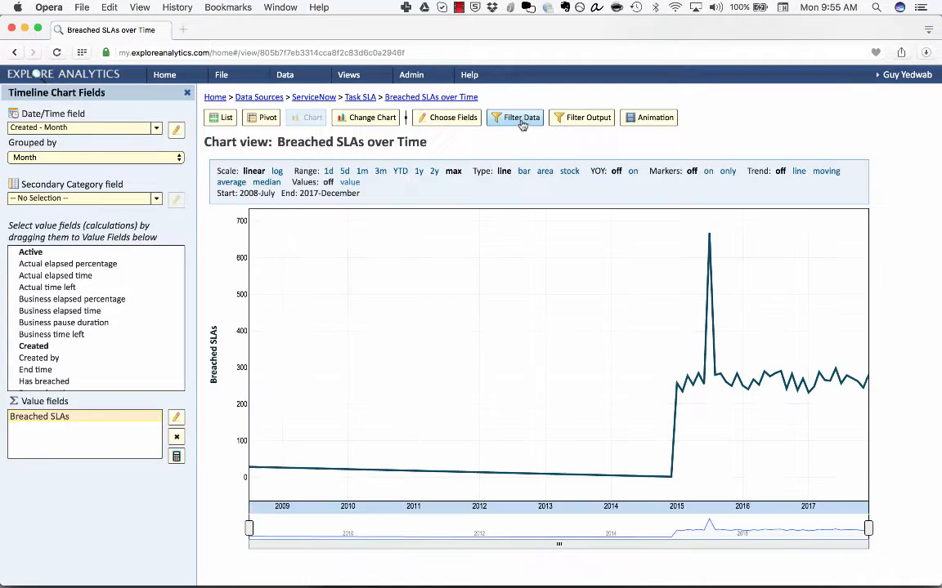
# - Filter on Has breached = true and SLA in the Priority 1–3 resolution SLAs
pyautogui.click(520, 117)
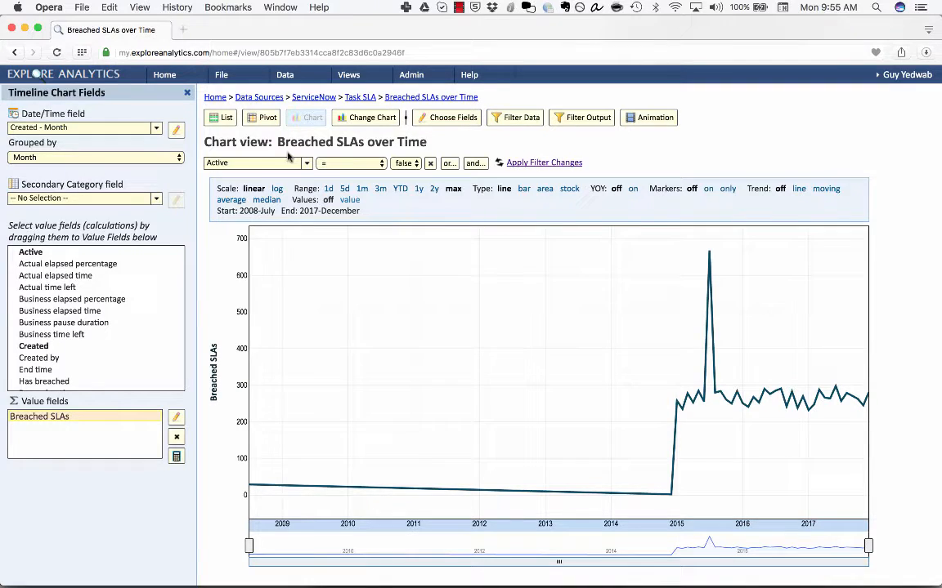
pyautogui.click(257, 163)
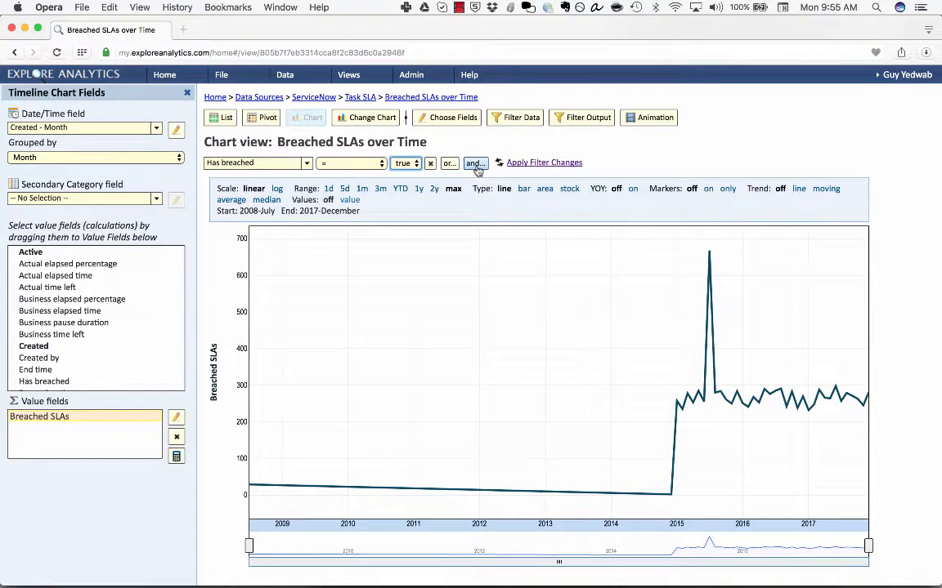
pyautogui.click(474, 163)
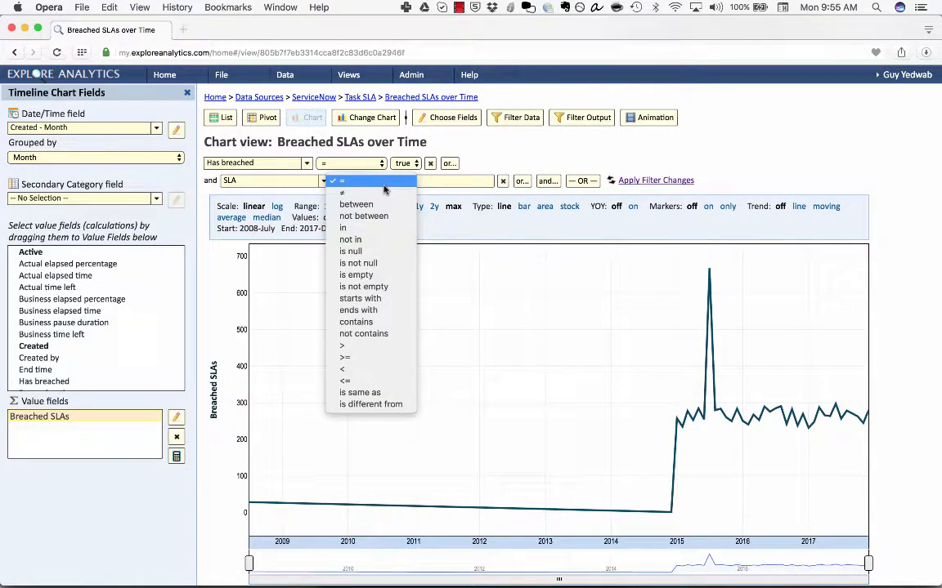
pyautogui.click(342, 228)
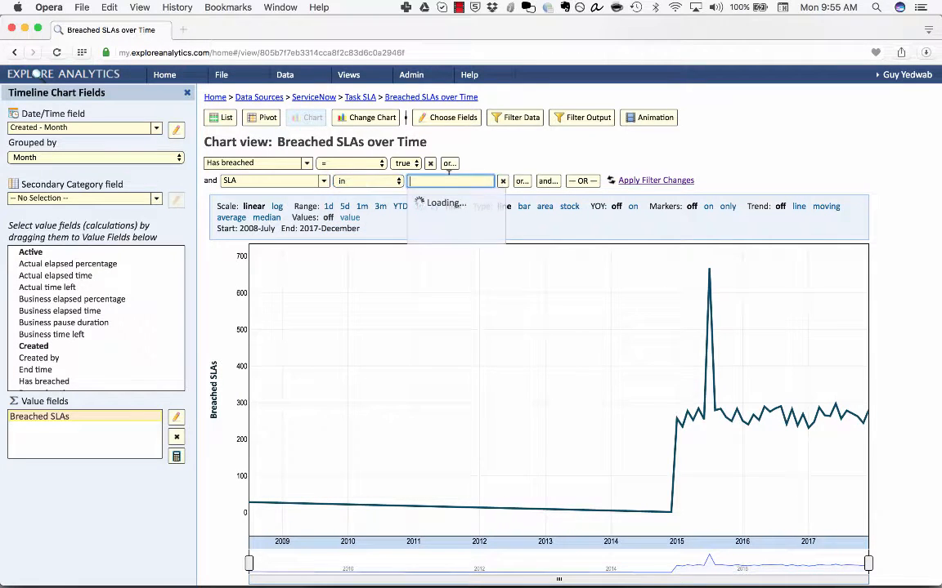
pyautogui.click(450, 181)
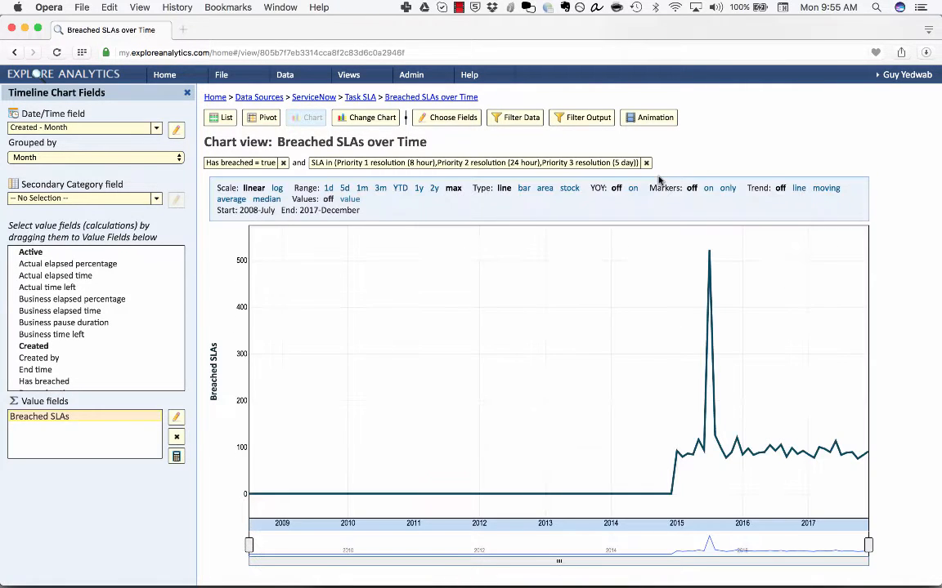
pyautogui.moveTo(708, 252)
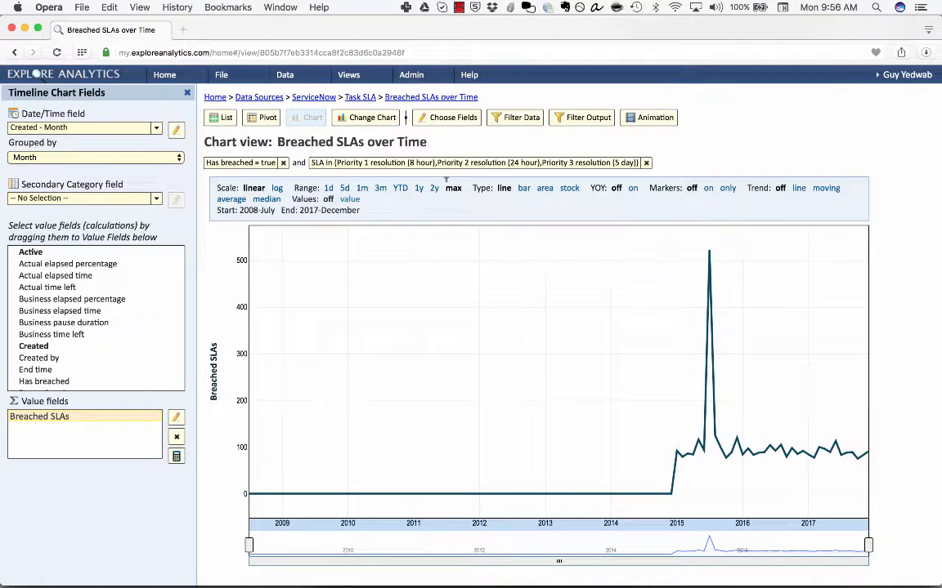
pyautogui.click(220, 75)
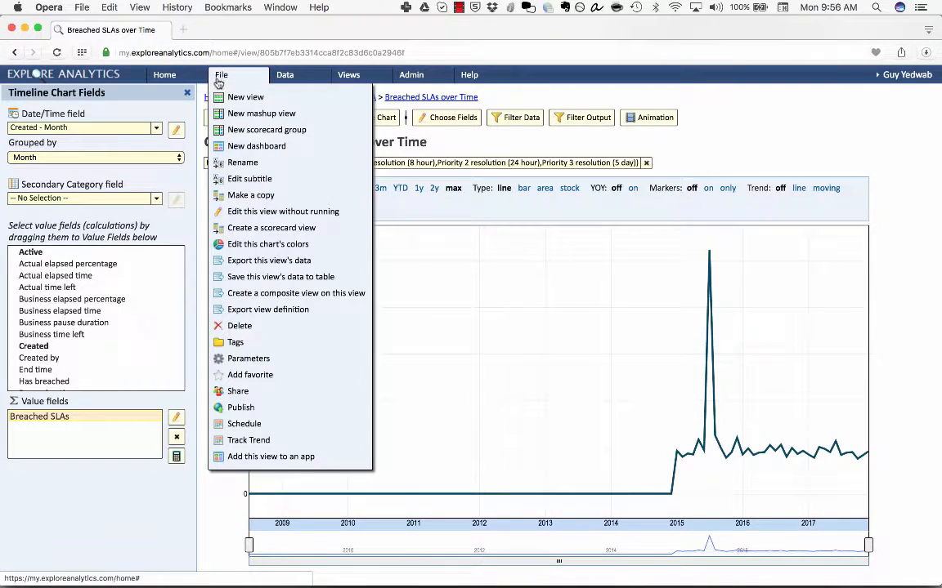
pyautogui.click(251, 195)
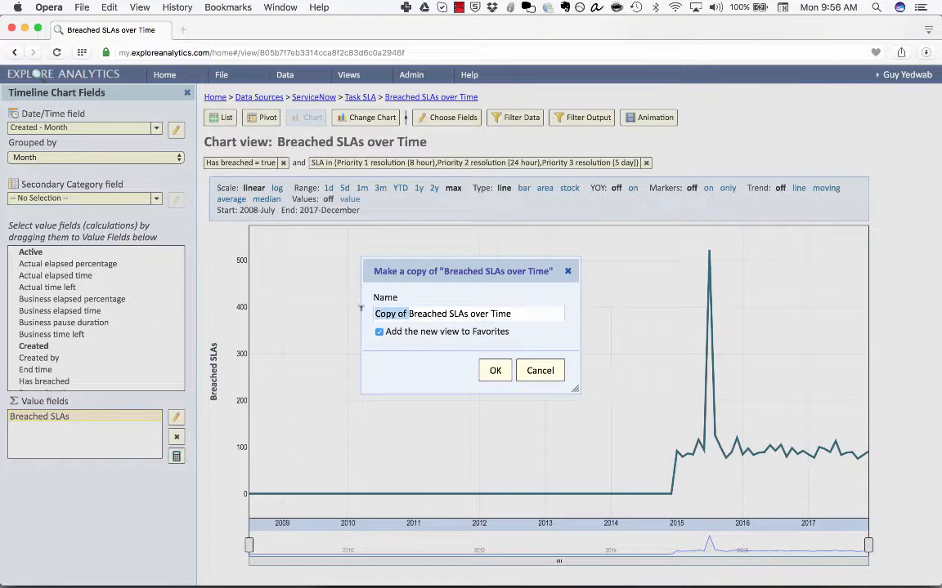
pyautogui.write('A SLAs over Time')
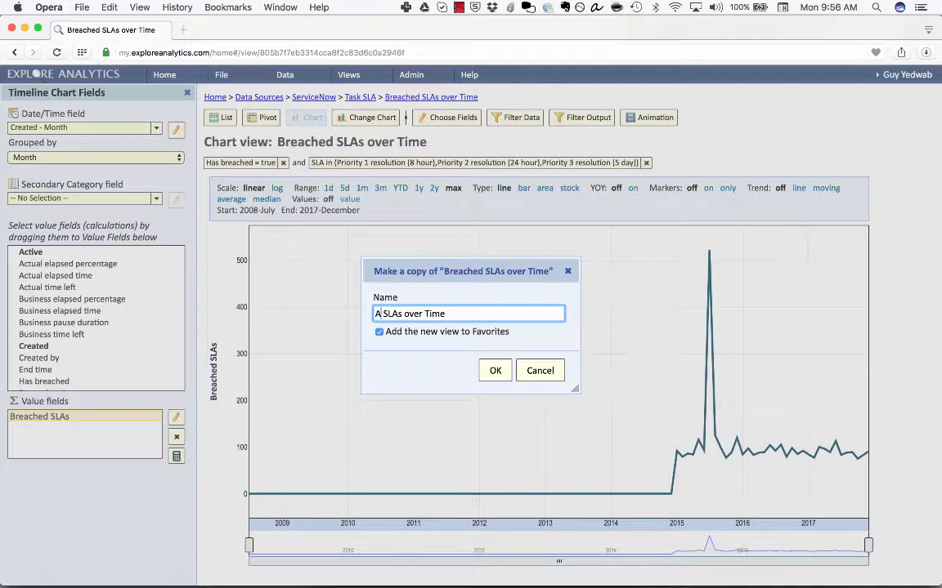
pyautogui.click(494, 370)
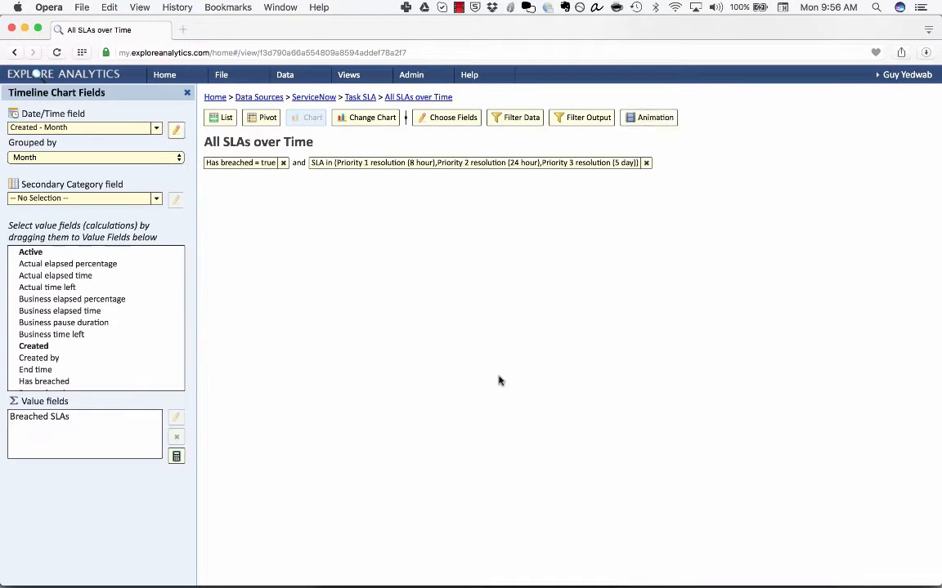
pyautogui.click(311, 116)
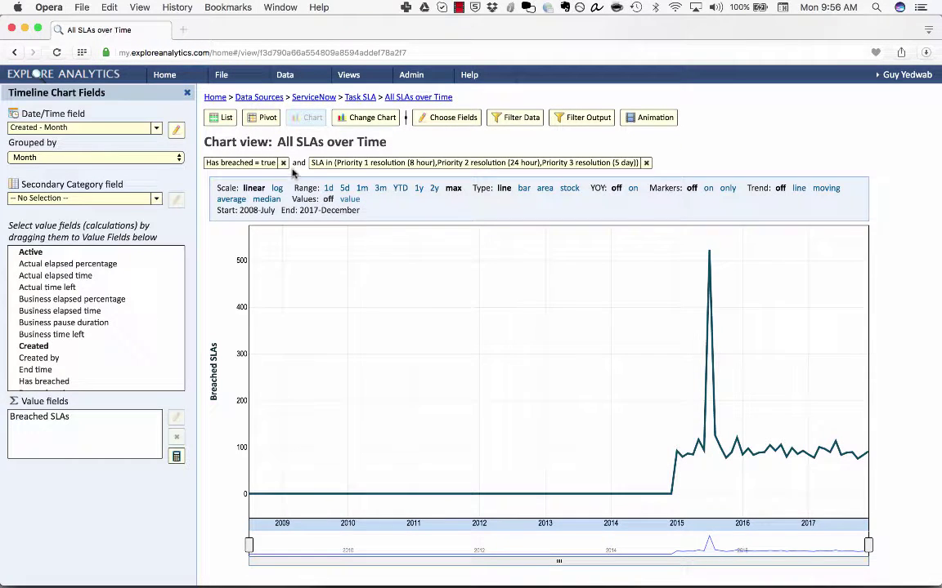
pyautogui.click(283, 162)
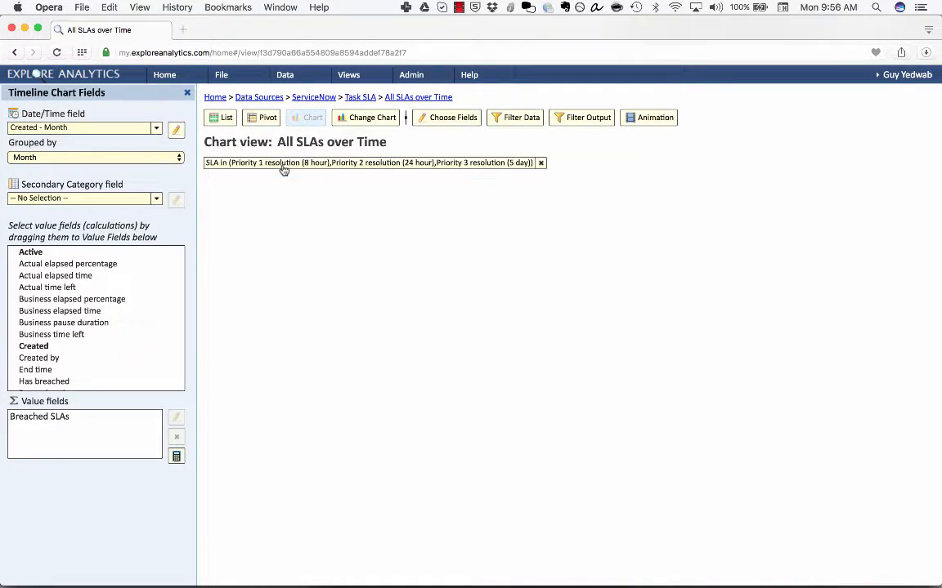
pyautogui.click(305, 116)
pyautogui.write('All SLAs')
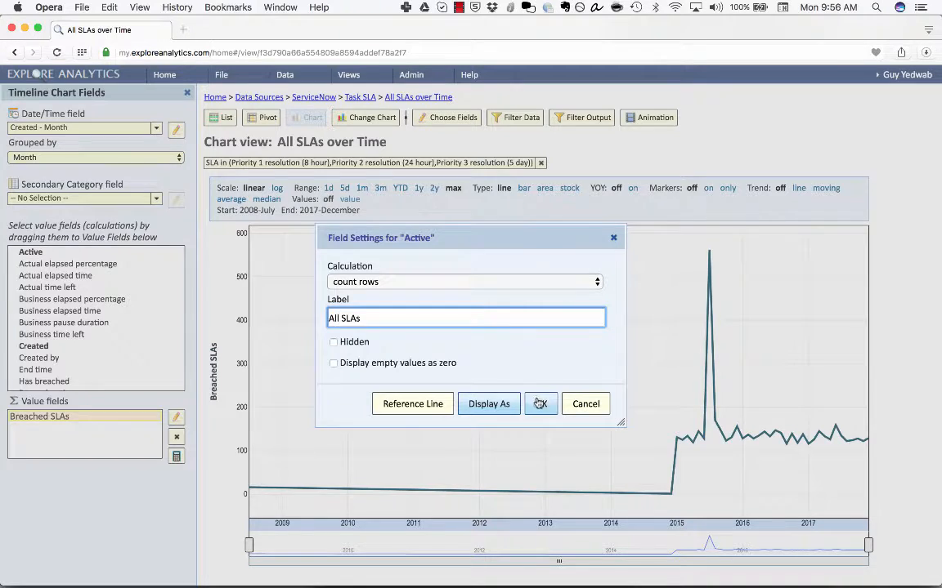
pyautogui.click(541, 403)
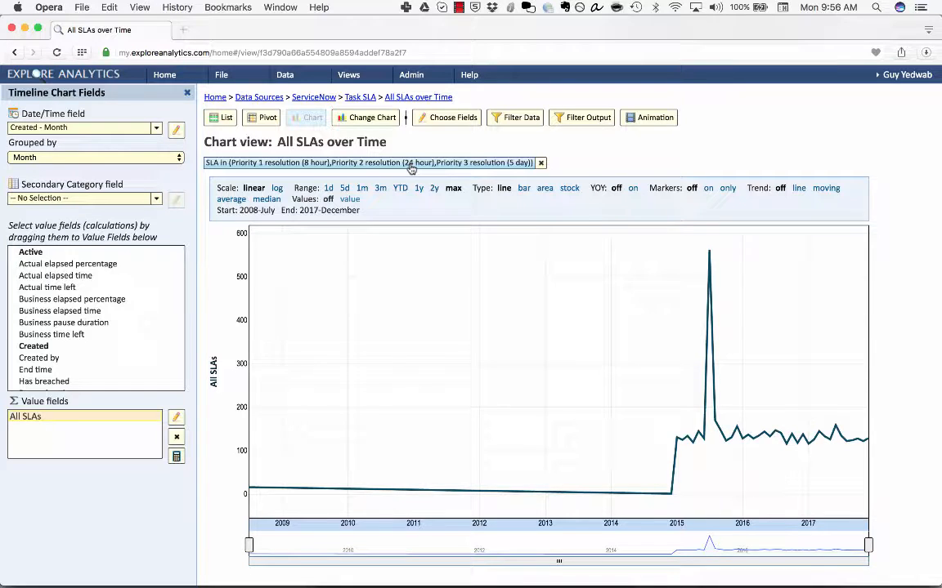
pyautogui.moveTo(366, 174)
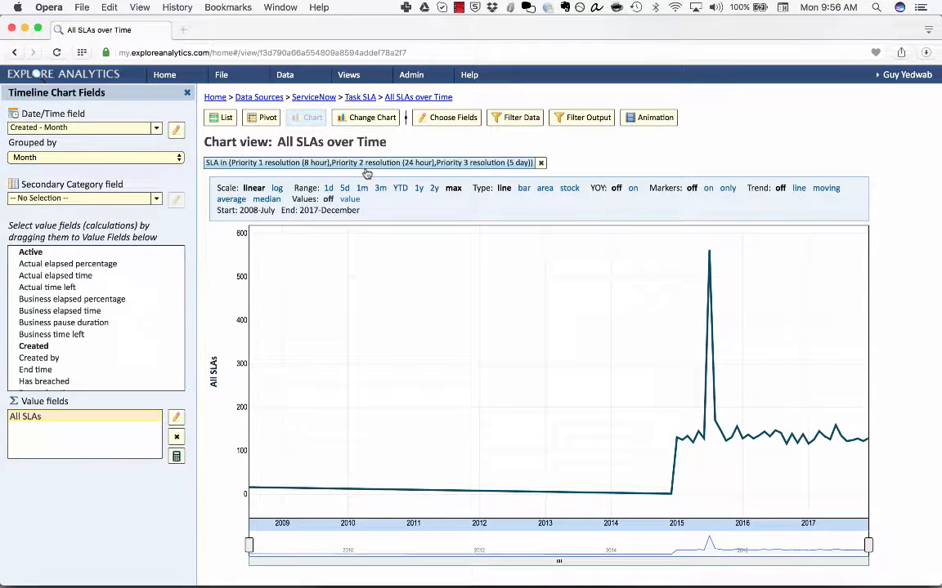
pyautogui.moveTo(348, 75)
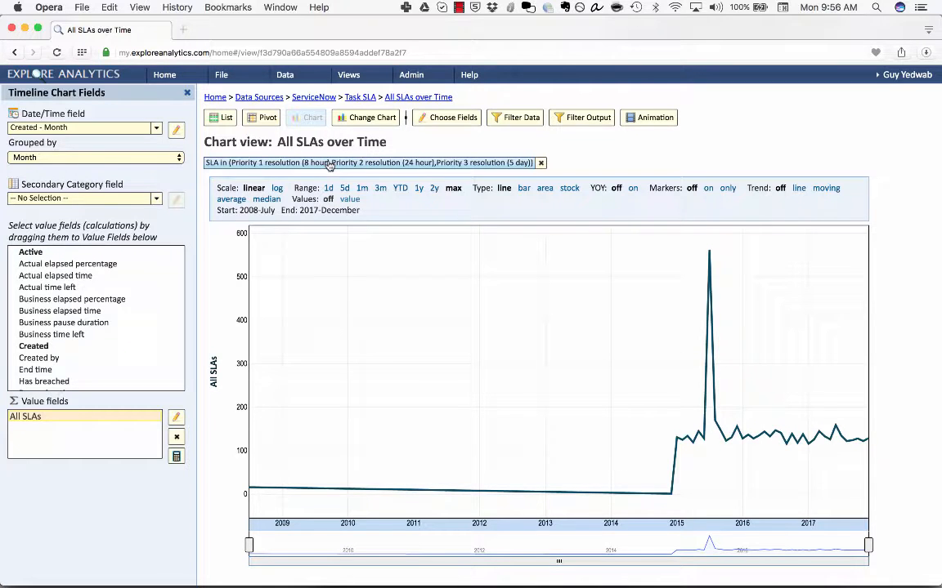
# - Name the new mashup '% of All SLAs that are Breached' with both SLA-over-Time input views
pyautogui.click(222, 74)
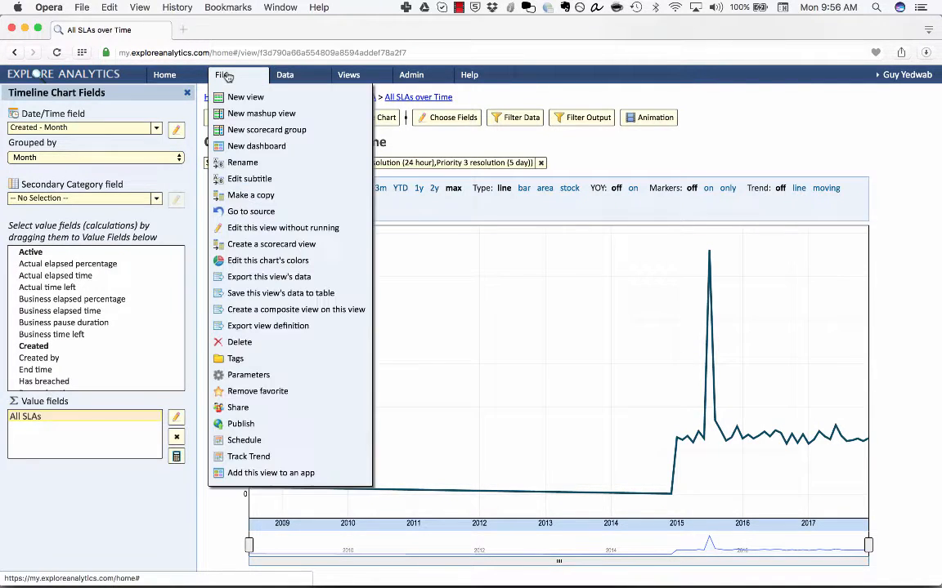
pyautogui.moveTo(260, 114)
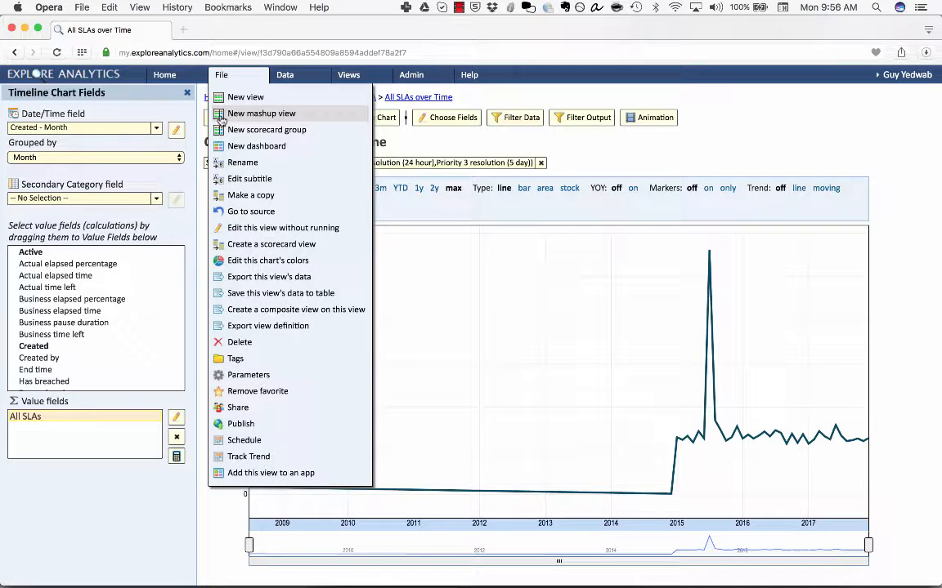
pyautogui.click(261, 113)
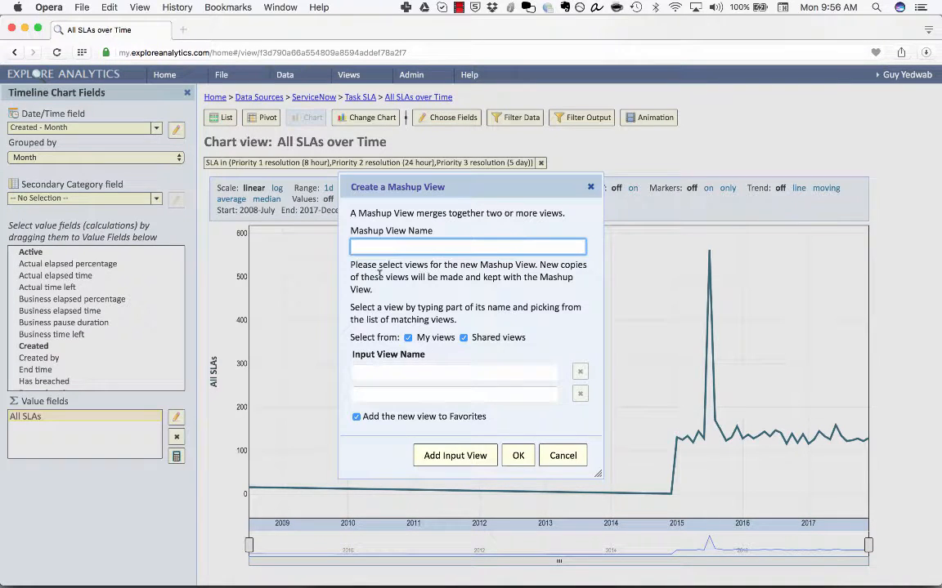
pyautogui.write('% of')
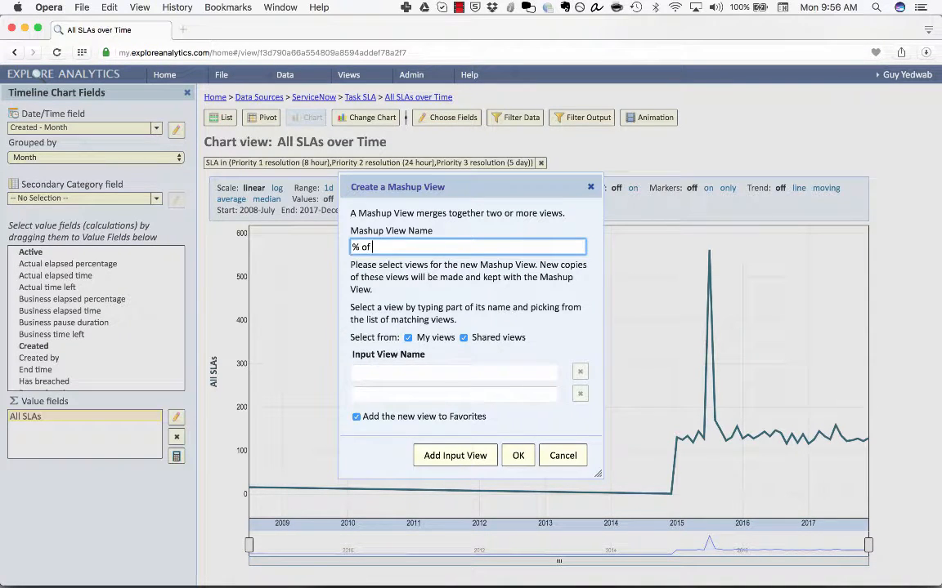
pyautogui.write('All SLAs that are Breached')
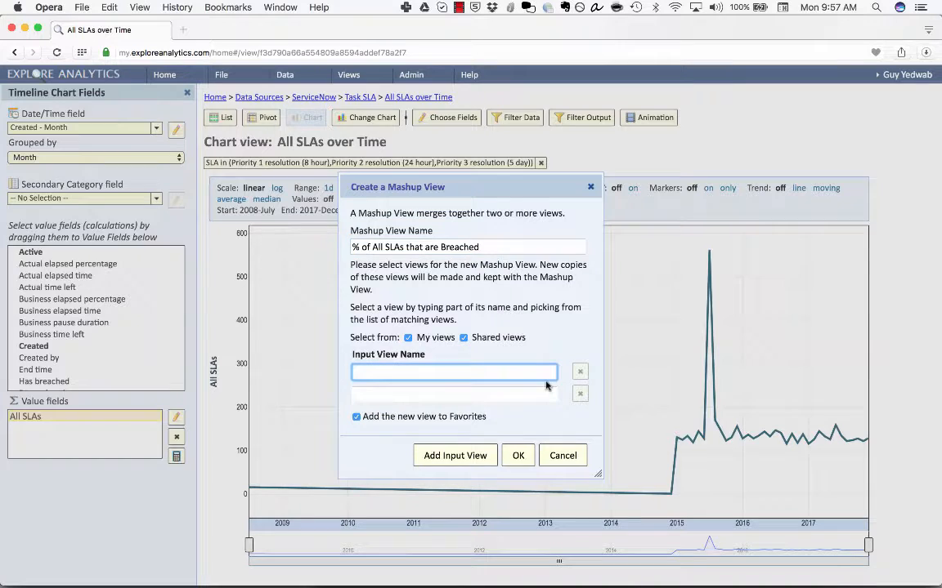
pyautogui.write('breached SLAs over Time')
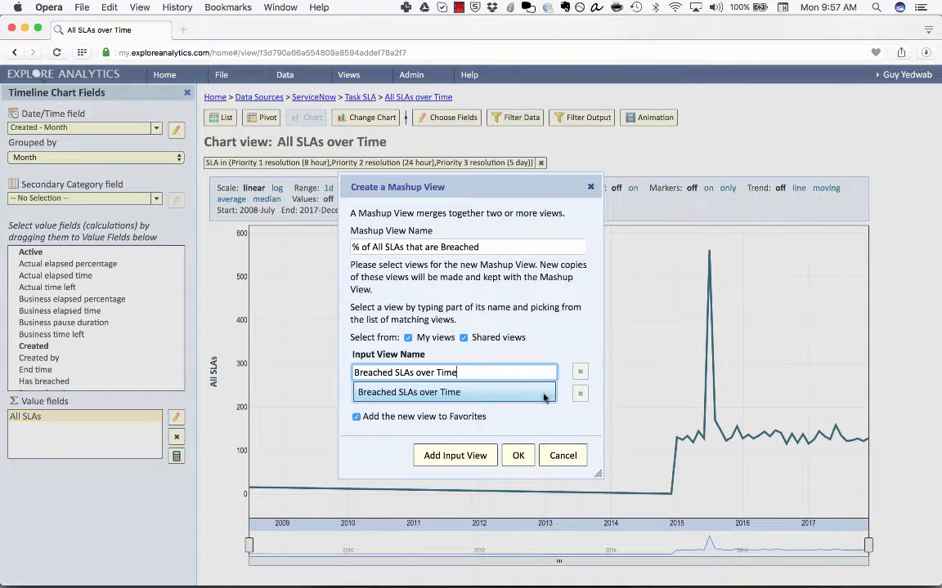
pyautogui.write('all s')
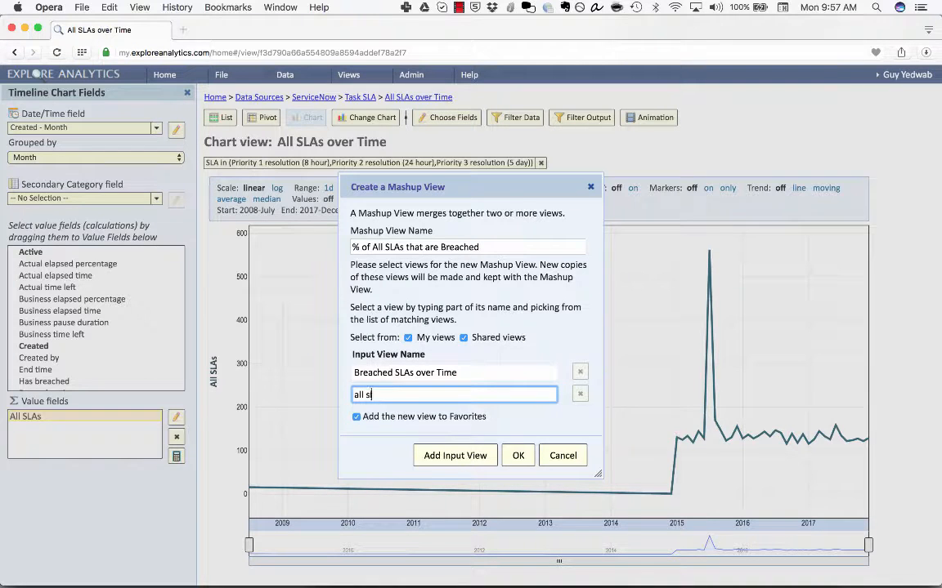
pyautogui.write('All SLAs over Time')
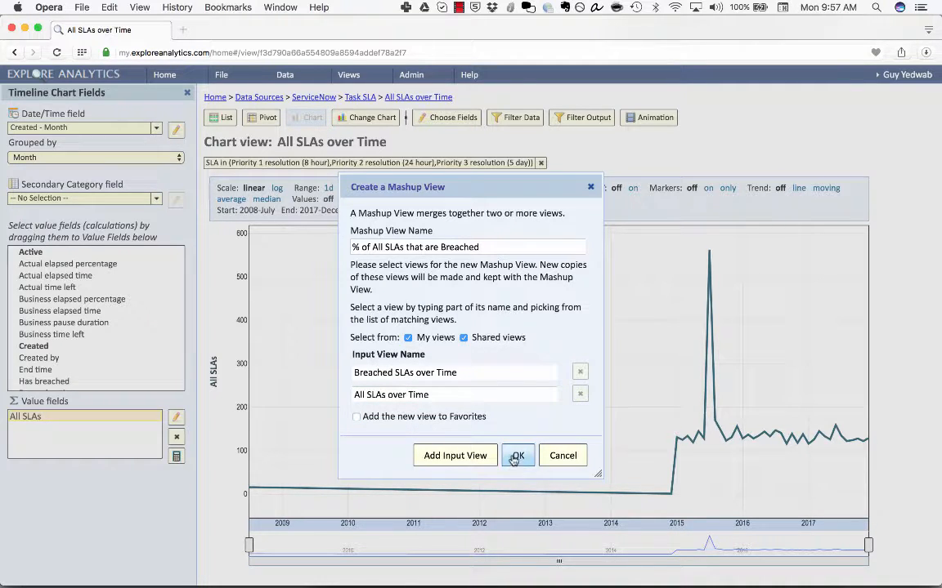
pyautogui.click(516, 456)
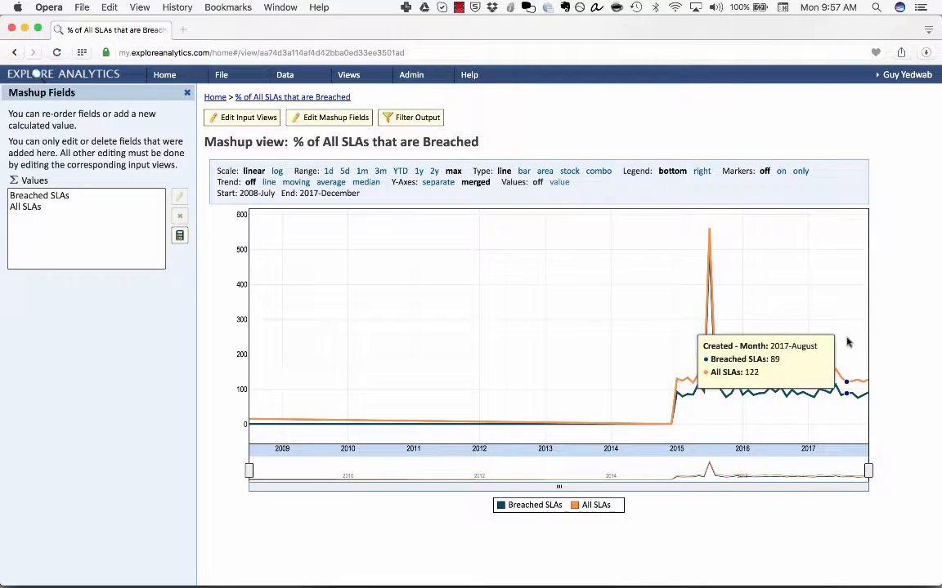
pyautogui.moveTo(734, 335)
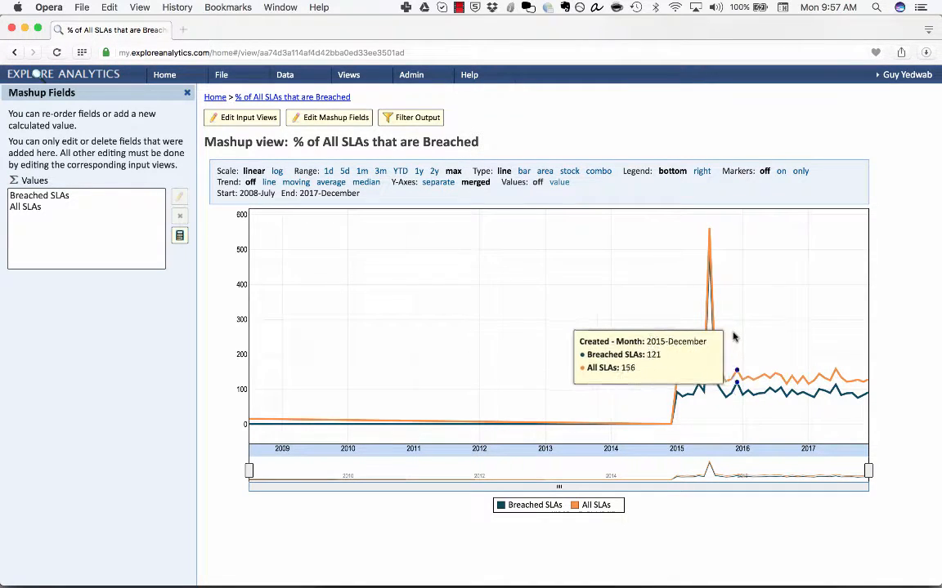
pyautogui.moveTo(741, 338)
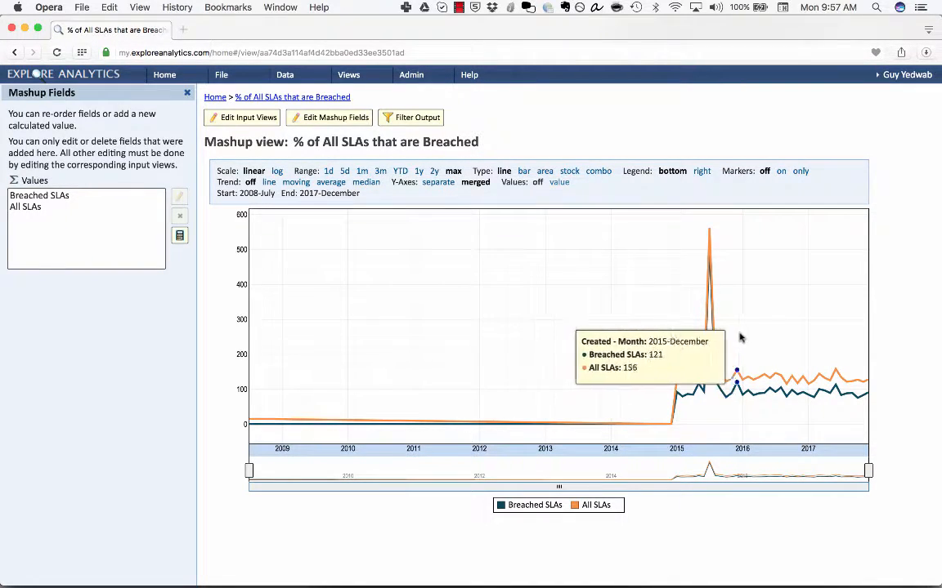
pyautogui.moveTo(816, 335)
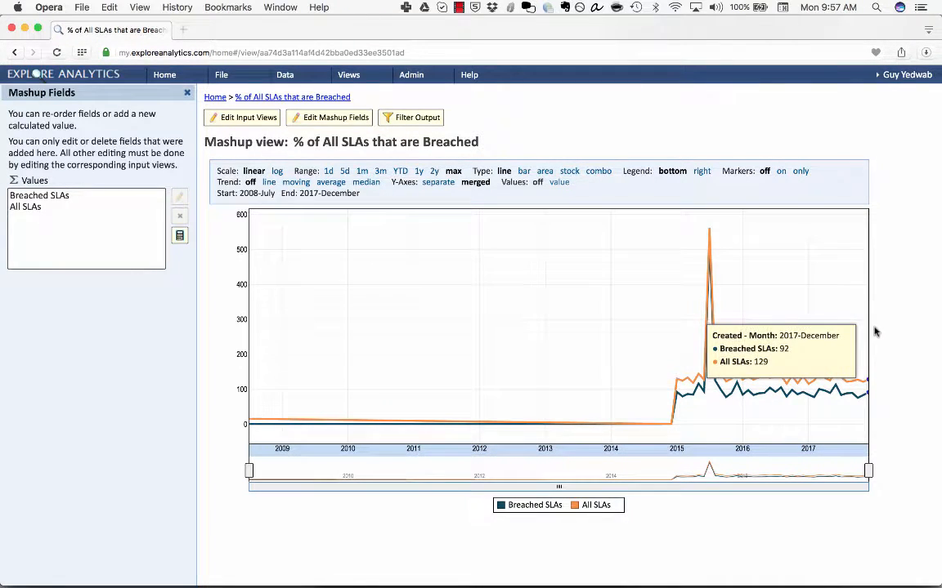
pyautogui.moveTo(718, 302)
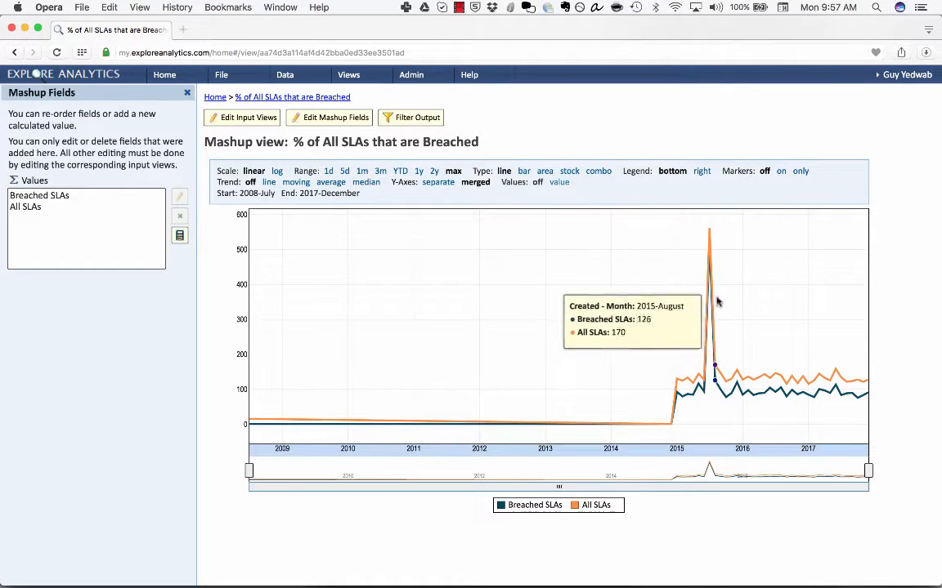
pyautogui.moveTo(867, 304)
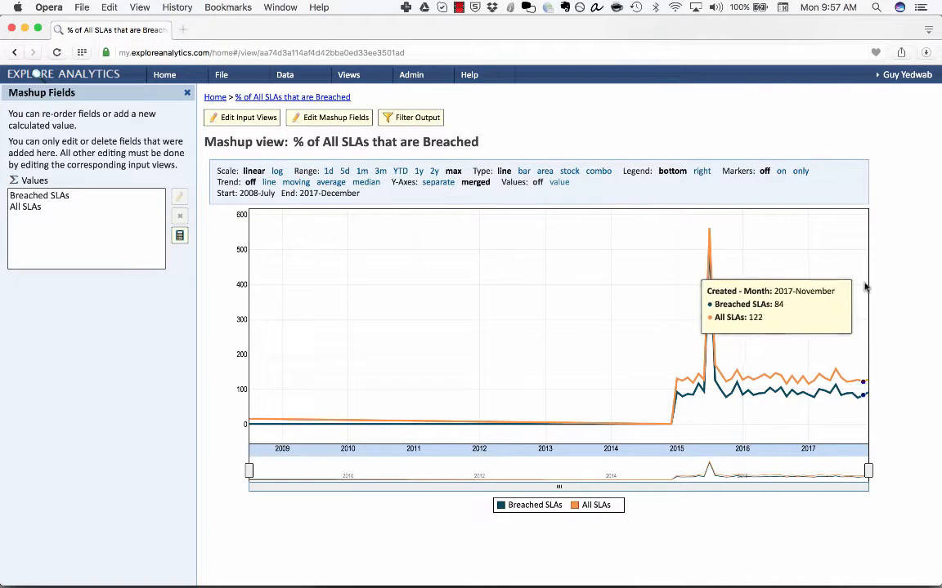
pyautogui.moveTo(635, 472)
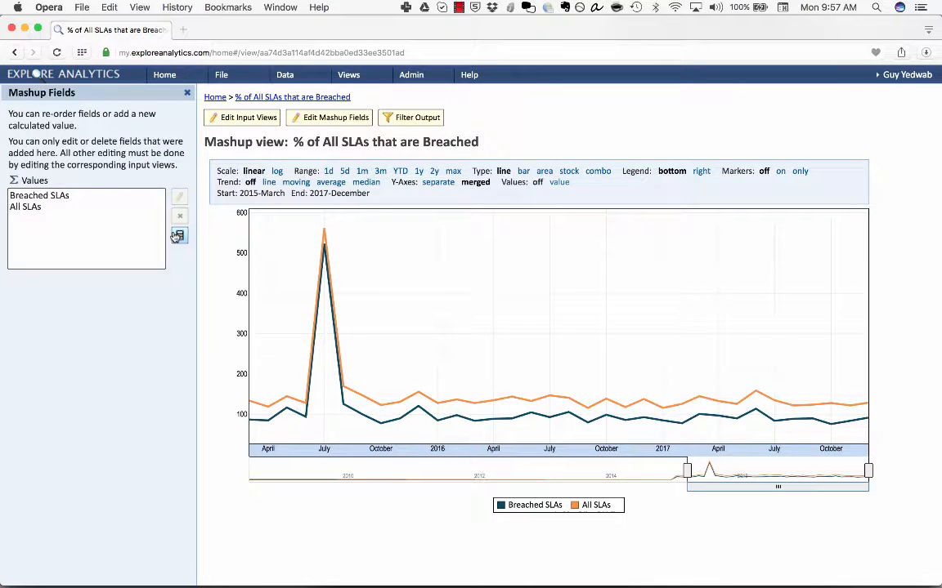
# - Open an empty Add Calculated Value dialog from Mashup Fields
pyautogui.click(178, 235)
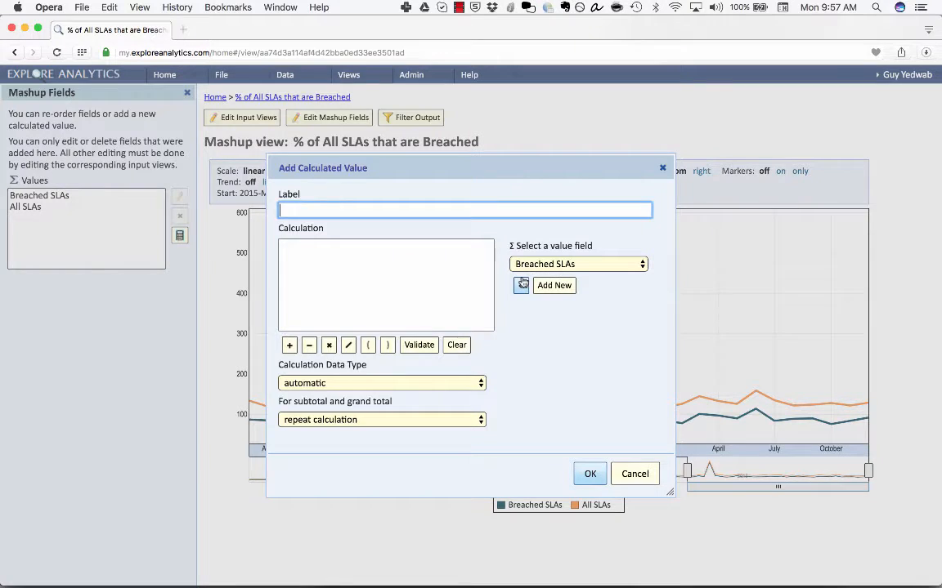
# - Define % Breached as "Breached SLAs" / "All SLAs" * 100 and confirm
pyautogui.click(578, 263)
pyautogui.write('% Breach')
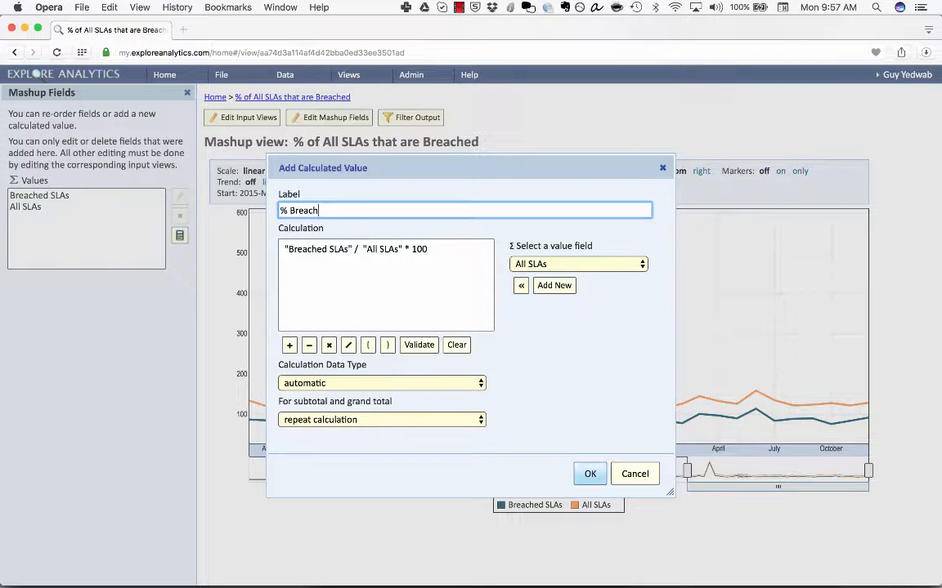
pyautogui.click(589, 474)
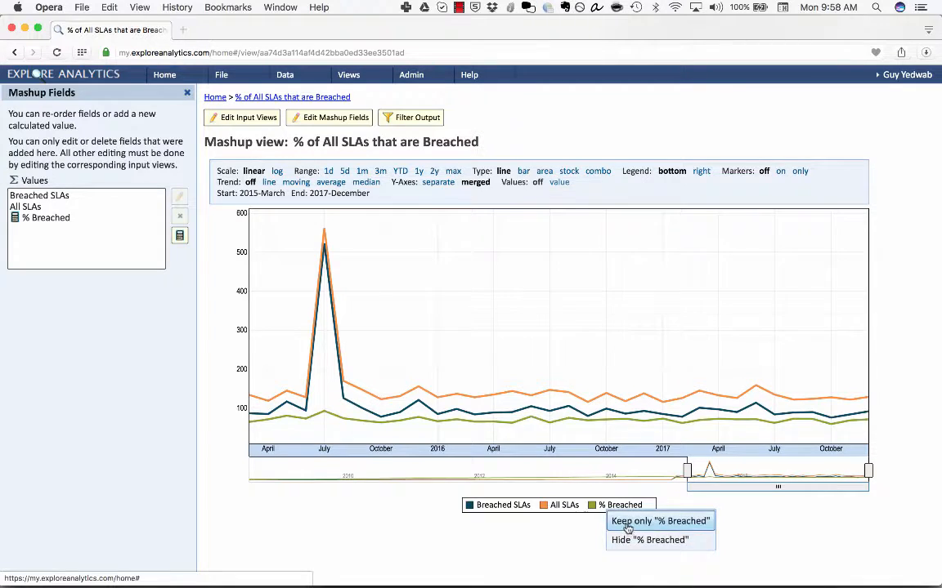
# - Keep only "% Breached" from its chart legend entry
pyautogui.click(659, 521)
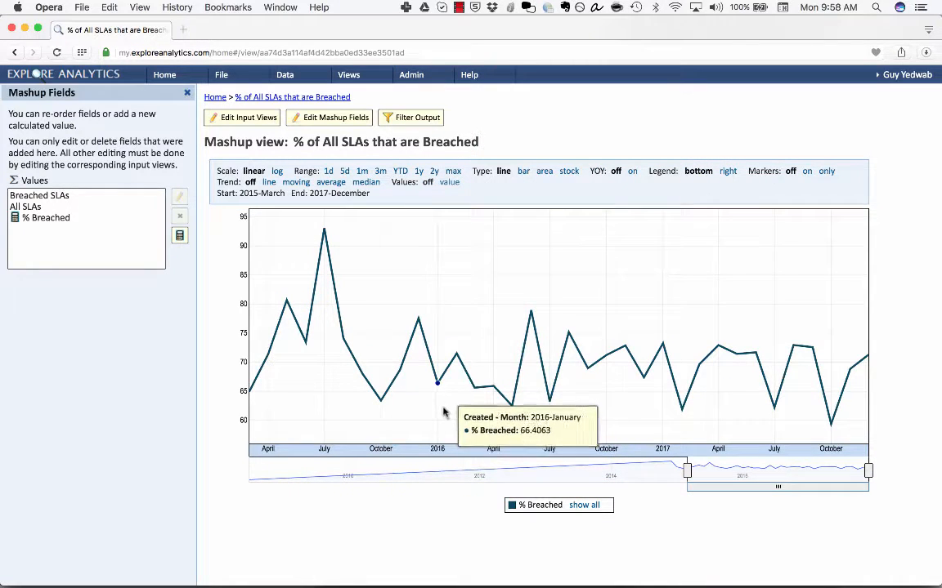
pyautogui.moveTo(438, 409)
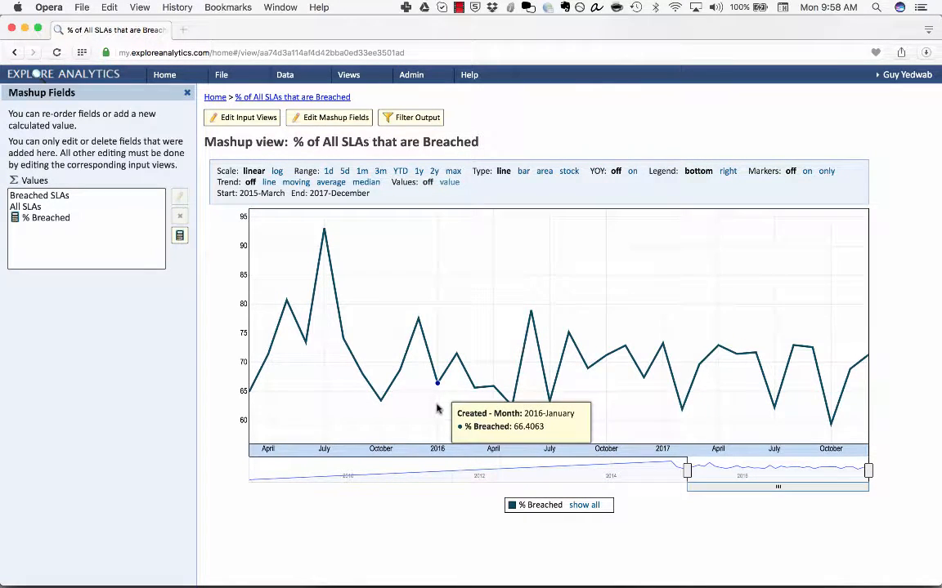
pyautogui.moveTo(321, 231)
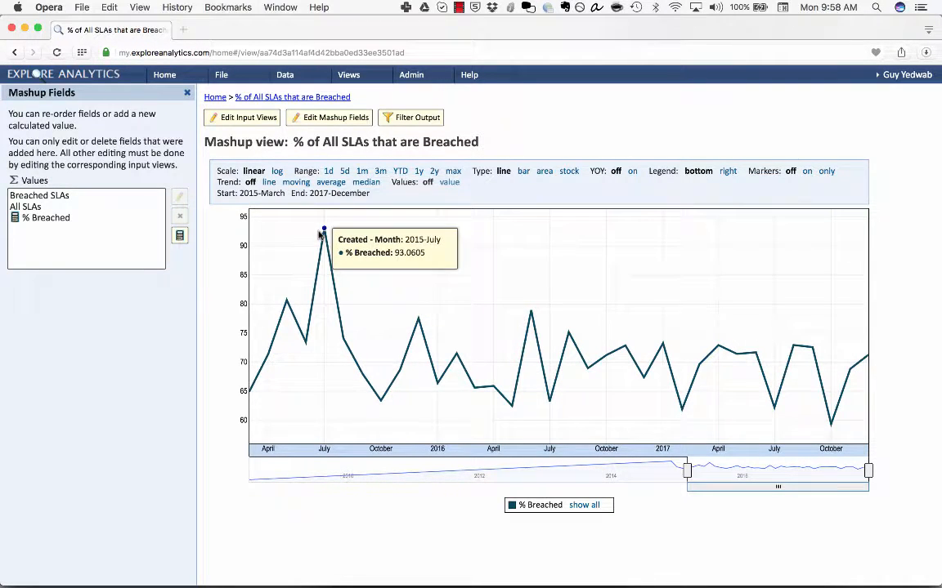
pyautogui.moveTo(381, 334)
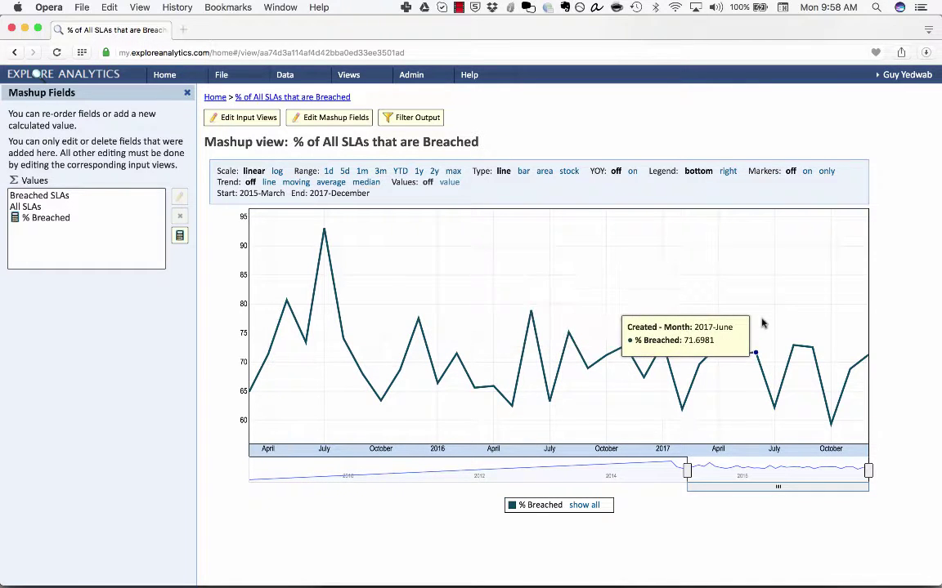
pyautogui.moveTo(565, 200)
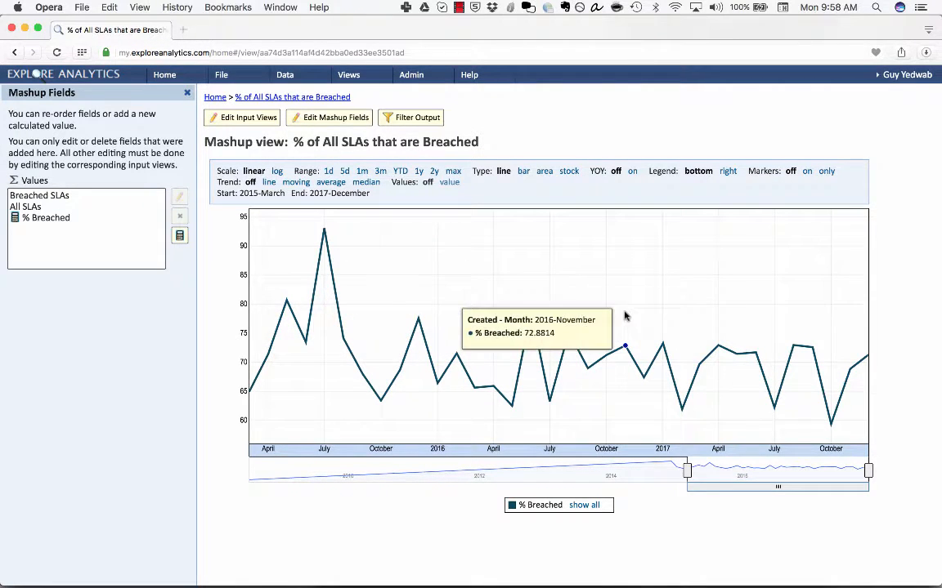
pyautogui.moveTo(220, 85)
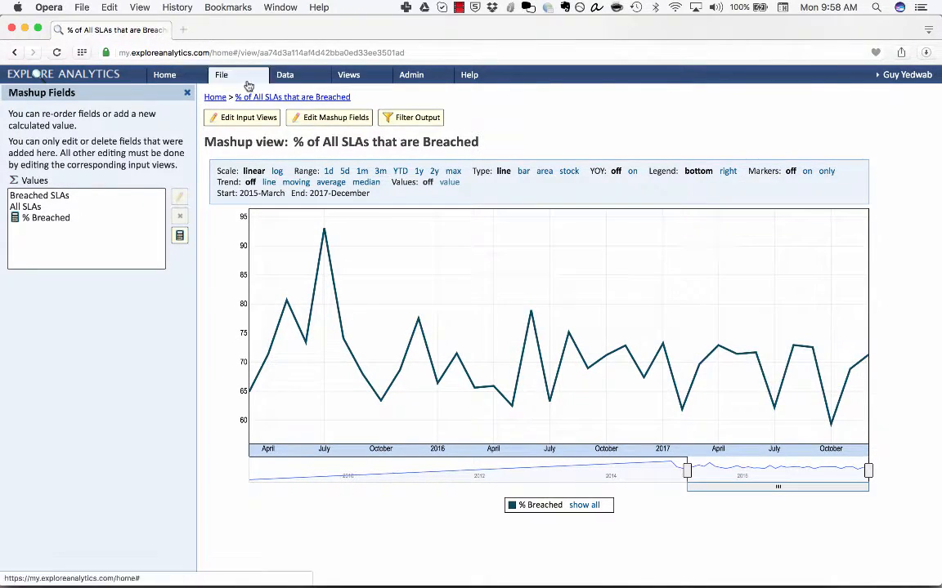
# - Create a scorecard view from the mashup, keeping the suggested name '% of All SLAs that are Breached Scorecard'
pyautogui.click(220, 75)
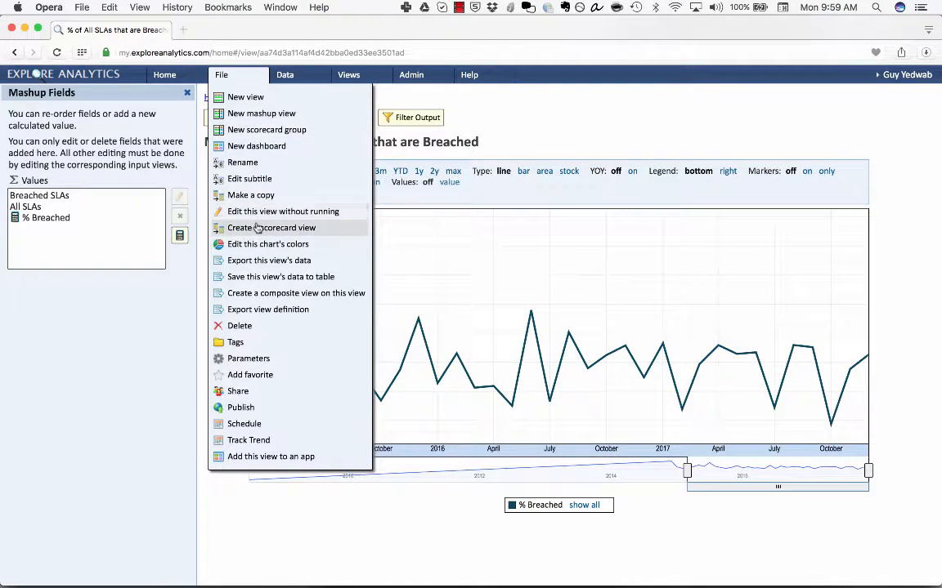
pyautogui.click(271, 227)
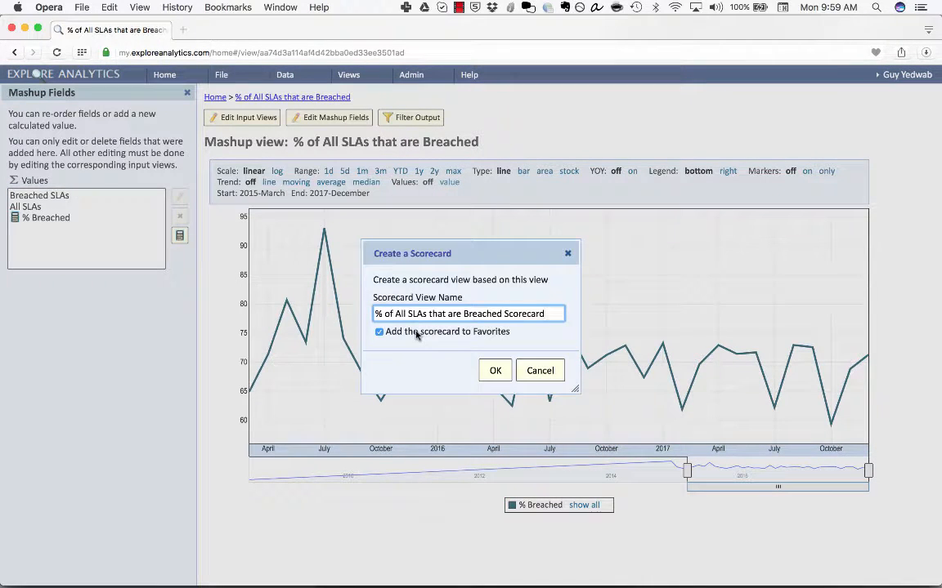
pyautogui.click(494, 369)
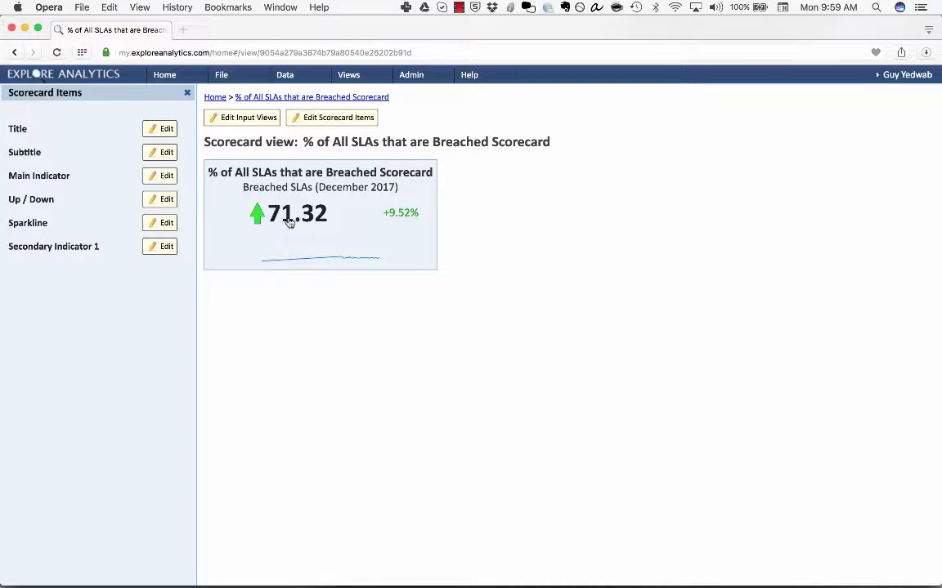
pyautogui.moveTo(270, 226)
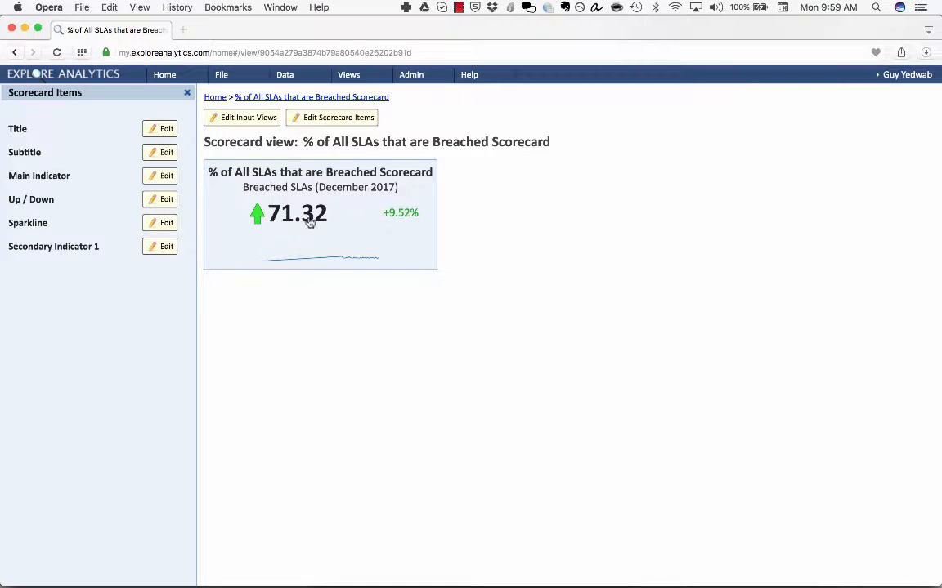
pyautogui.moveTo(266, 225)
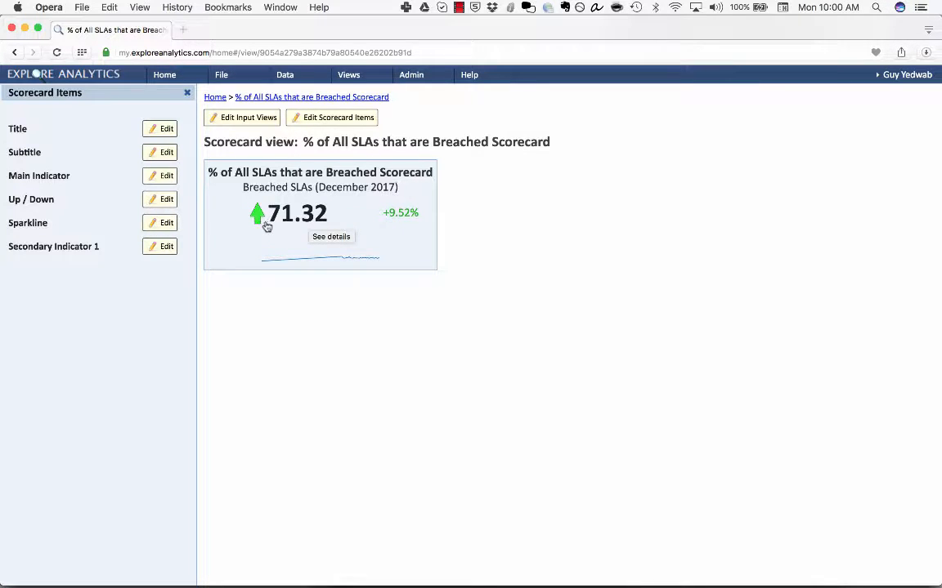
# - Set both the Up/Down indicator and Secondary Indicator 1 to improve when values go down
pyautogui.click(159, 198)
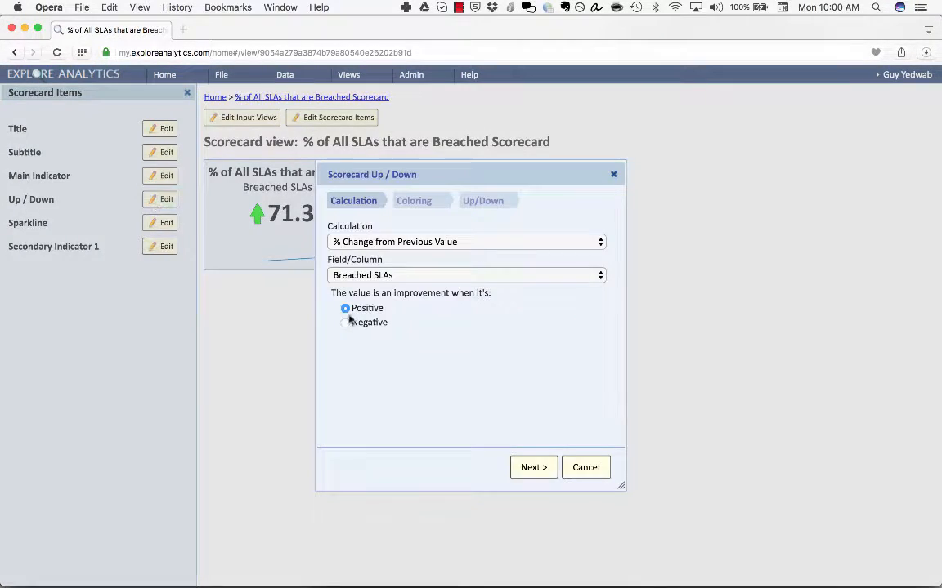
pyautogui.click(533, 466)
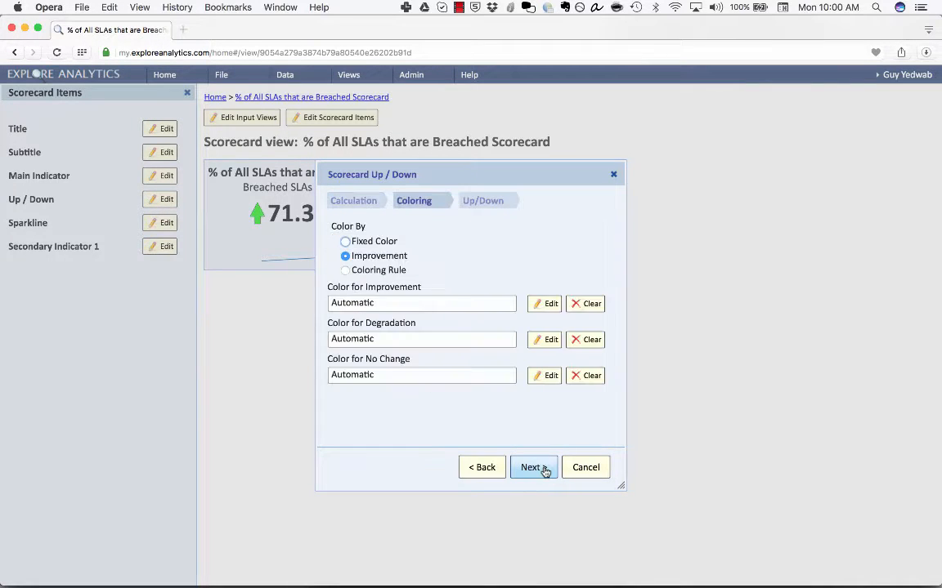
pyautogui.click(533, 467)
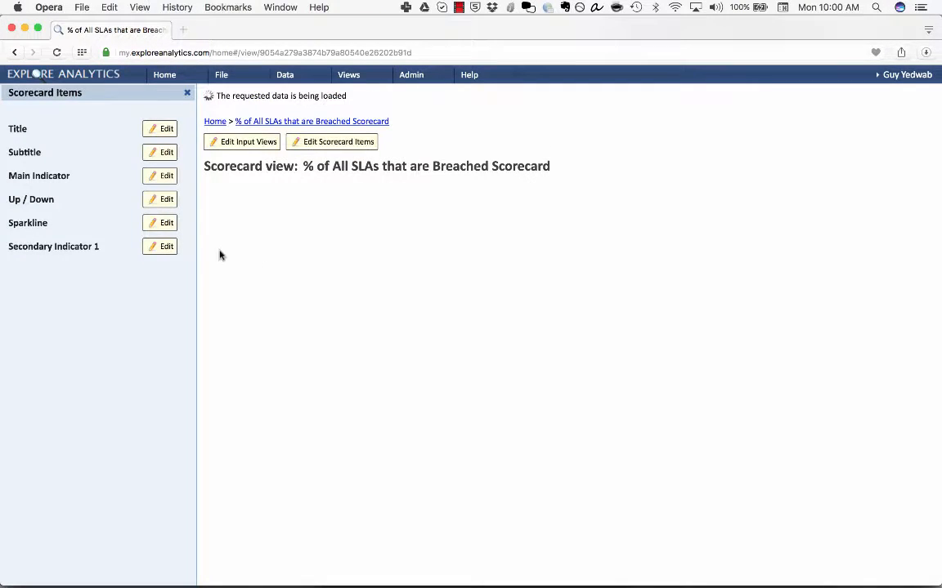
pyautogui.click(159, 246)
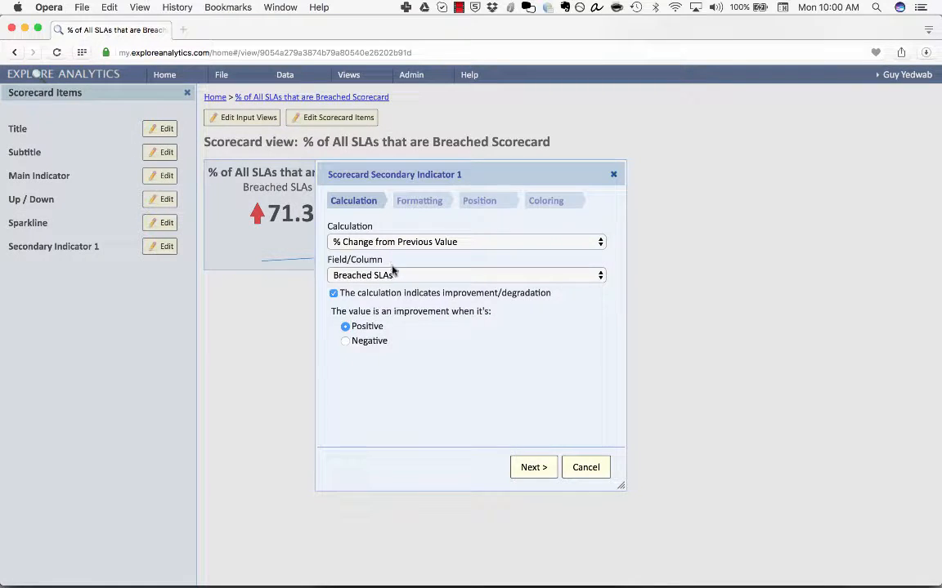
pyautogui.click(585, 467)
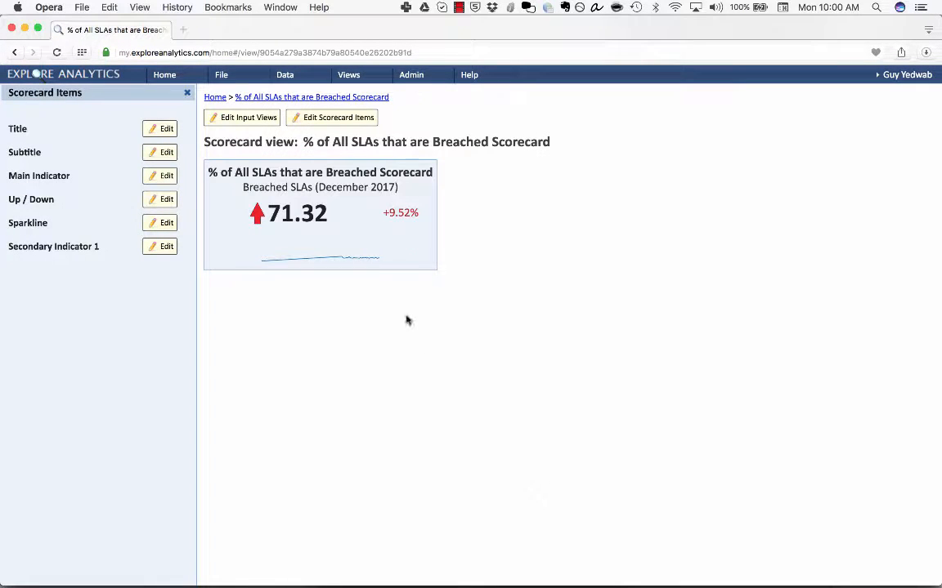
pyautogui.moveTo(388, 217)
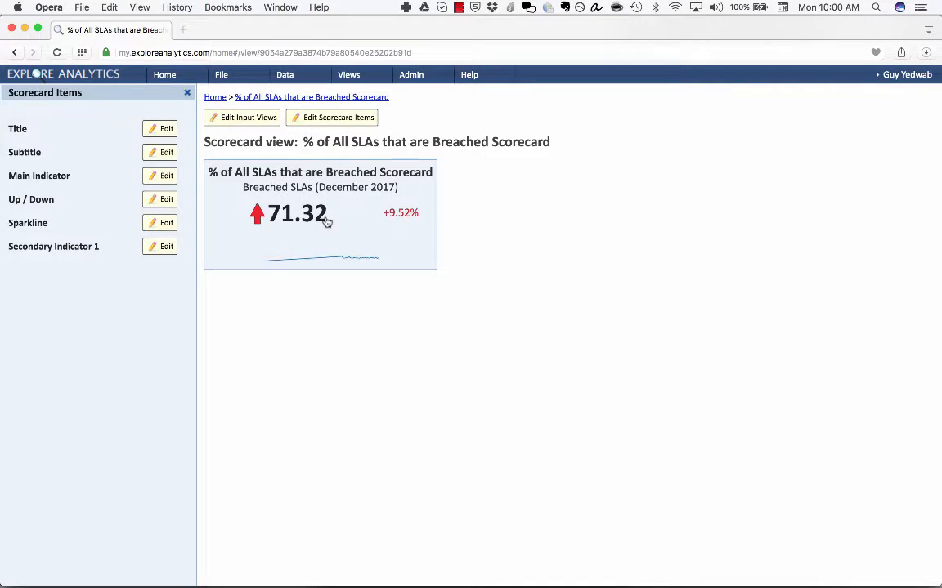
pyautogui.click(298, 214)
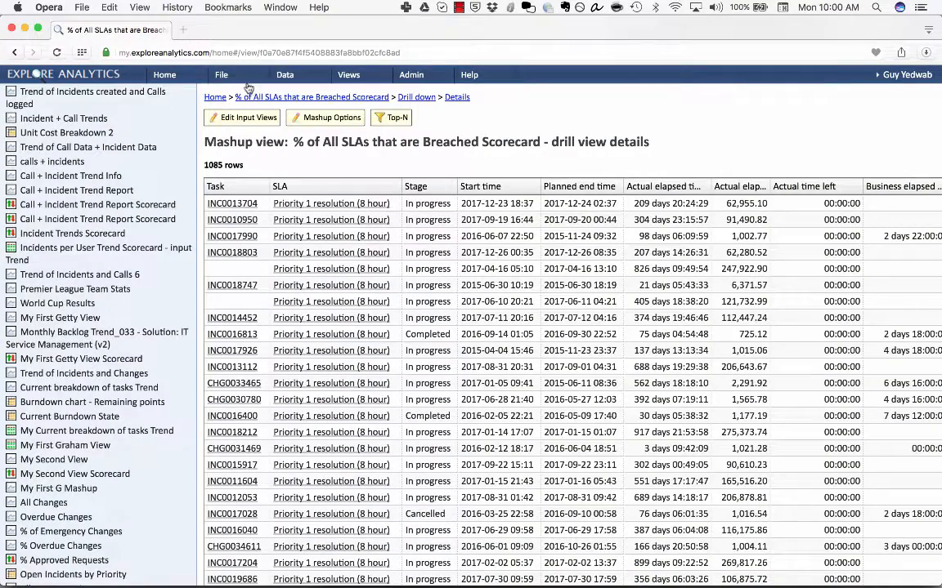
pyautogui.click(311, 97)
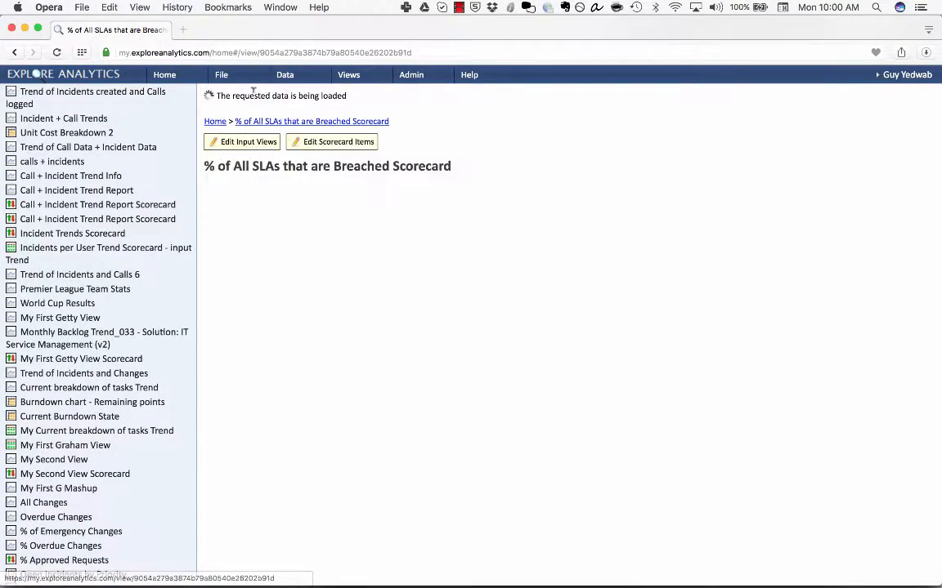
# - Publish the scorecard live to ServiceNow using the ServiceNow data source
pyautogui.click(221, 74)
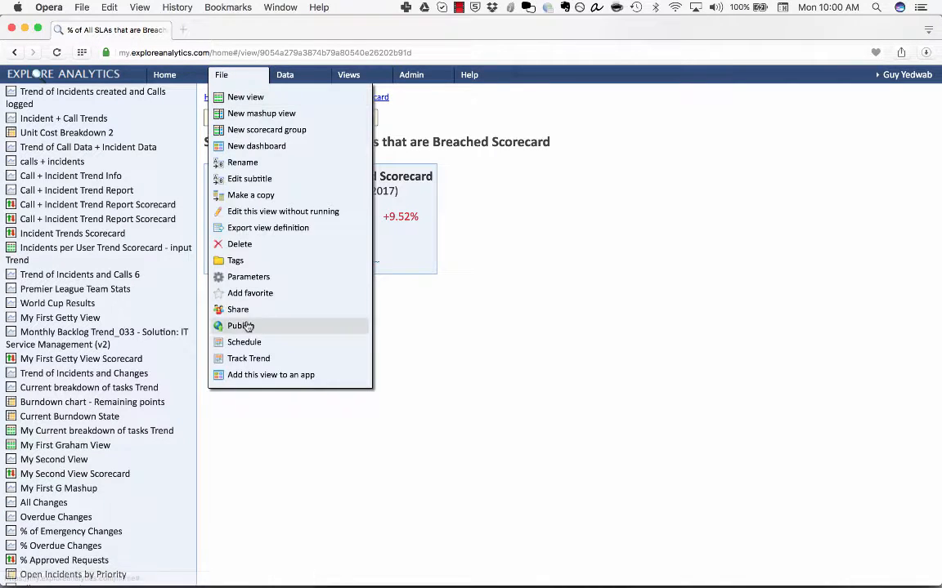
pyautogui.click(237, 326)
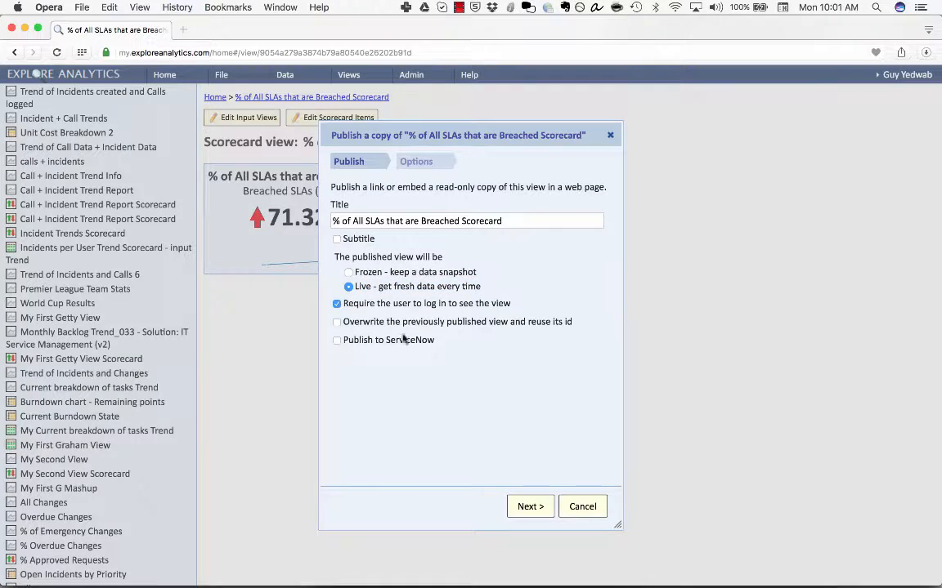
pyautogui.click(337, 340)
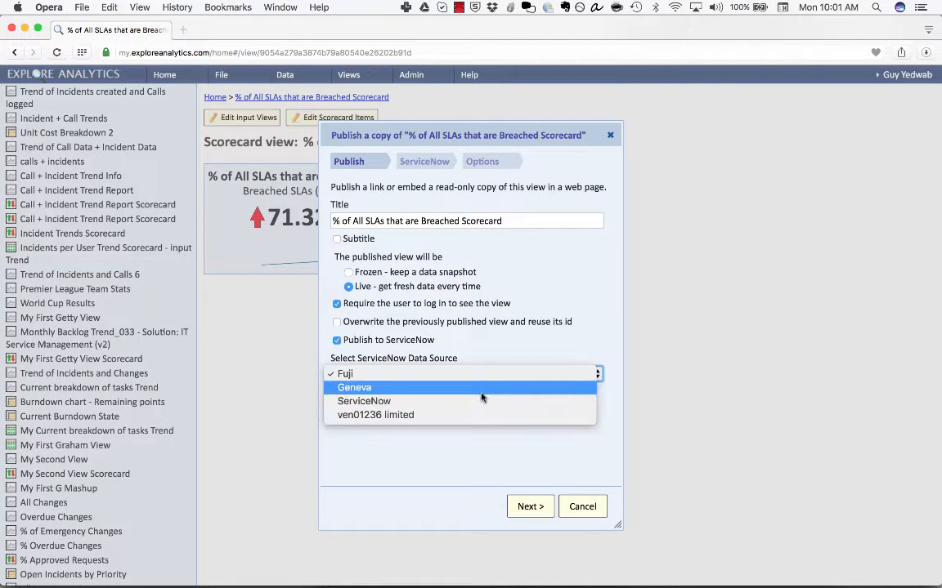
pyautogui.click(363, 401)
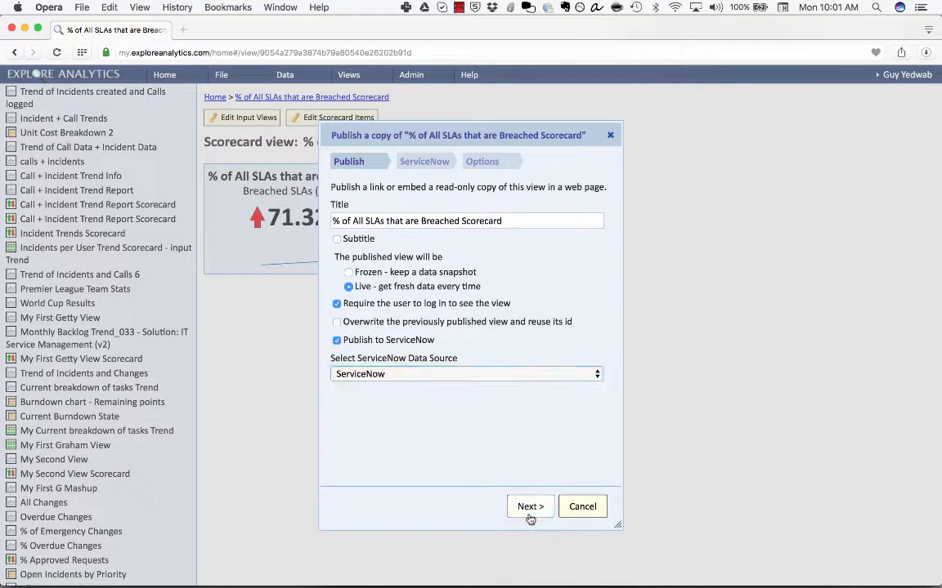
pyautogui.click(530, 505)
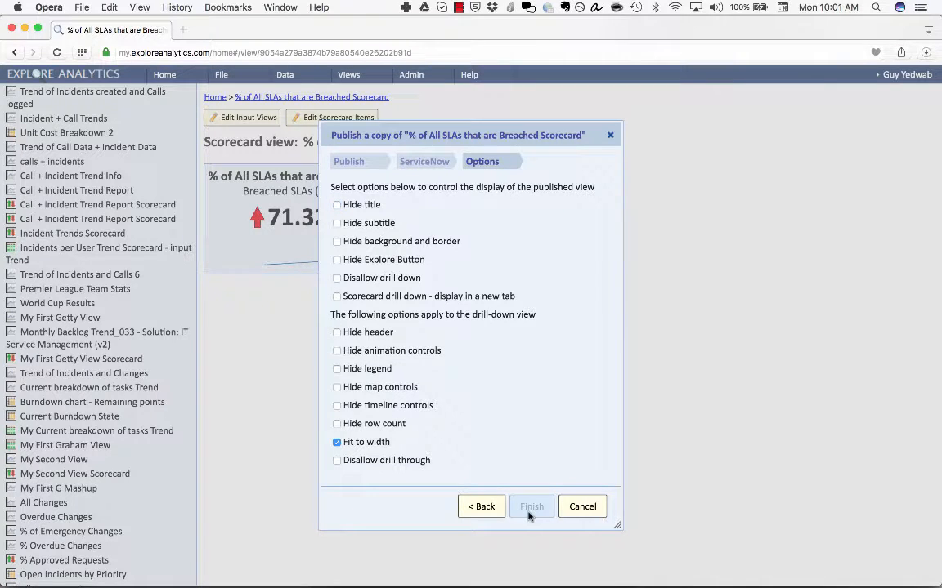
pyautogui.click(532, 506)
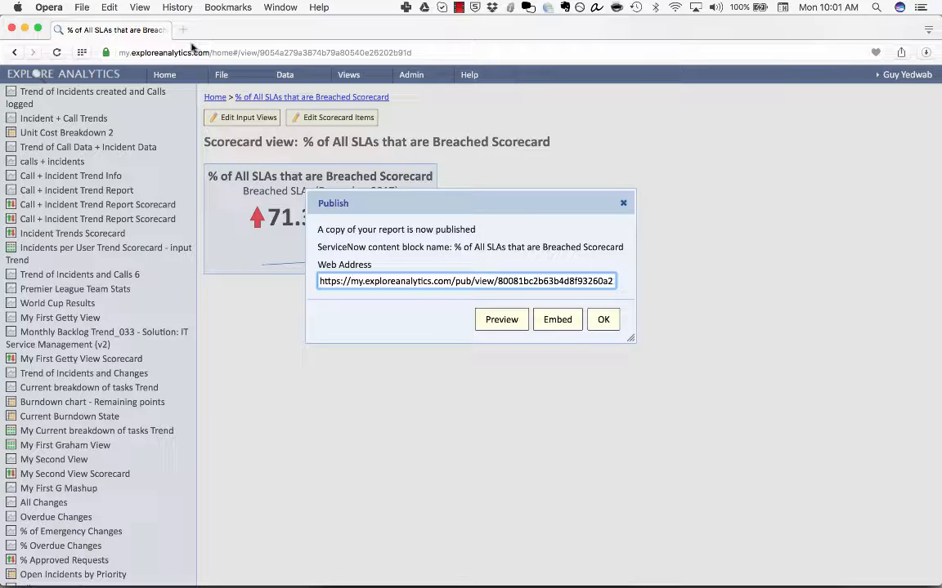
pyautogui.moveTo(491, 222)
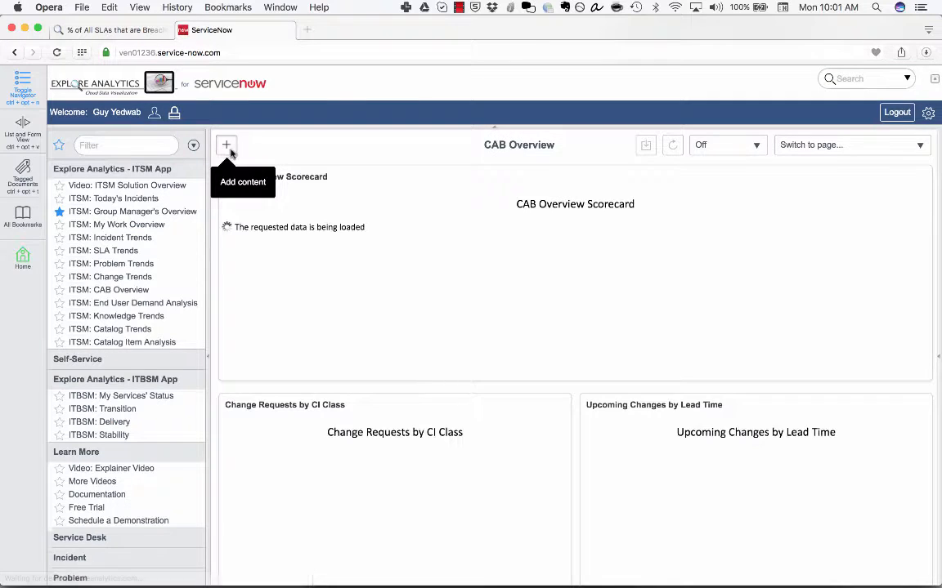
# - Place the '% of All SLAs that are Breached Scorecard' block on My CAB Overview and close the picker
pyautogui.click(226, 144)
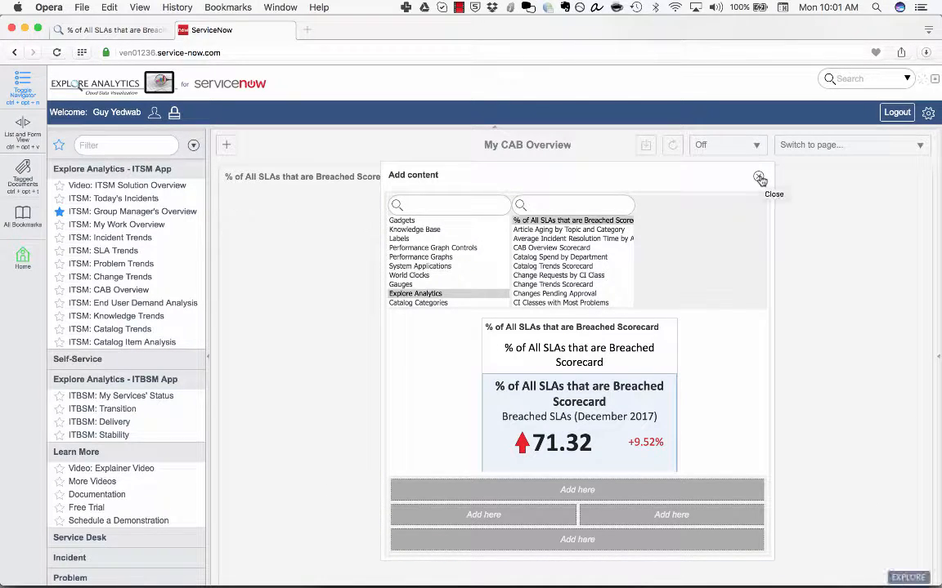
pyautogui.click(759, 179)
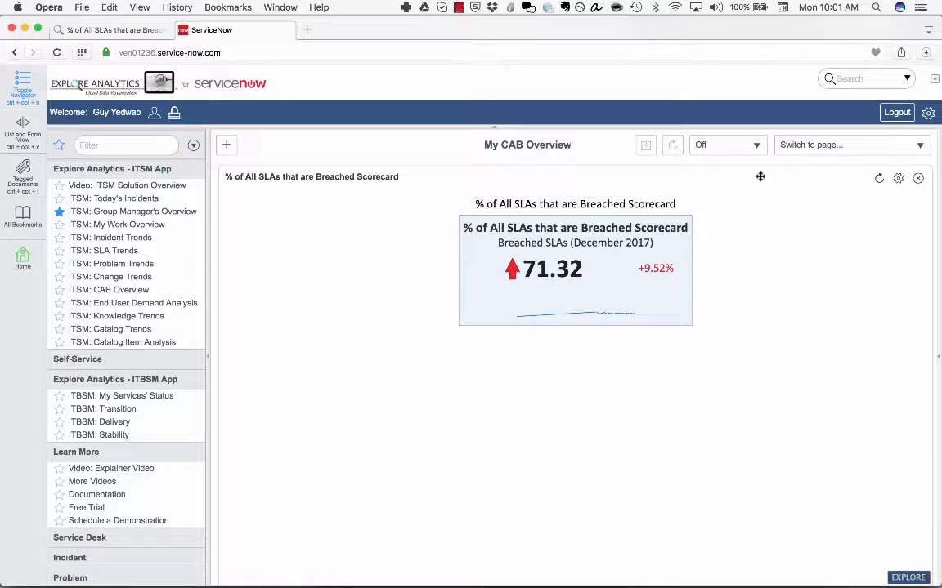
pyautogui.moveTo(918, 178)
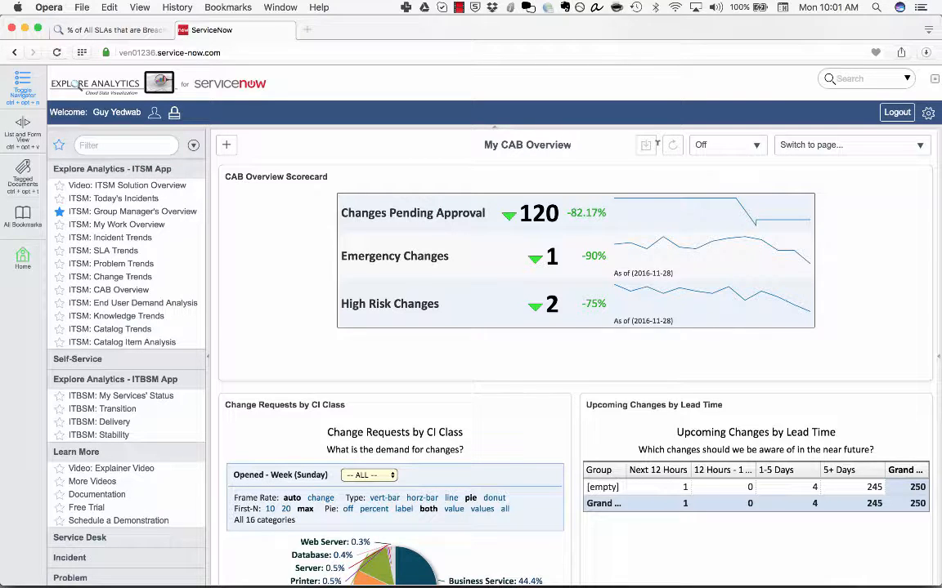
pyautogui.moveTo(656, 164)
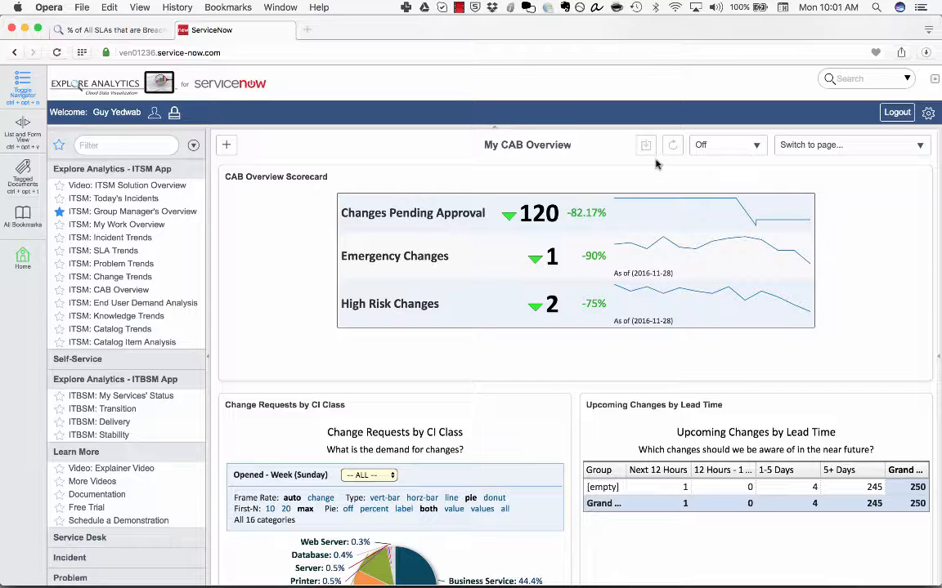
pyautogui.moveTo(275, 400)
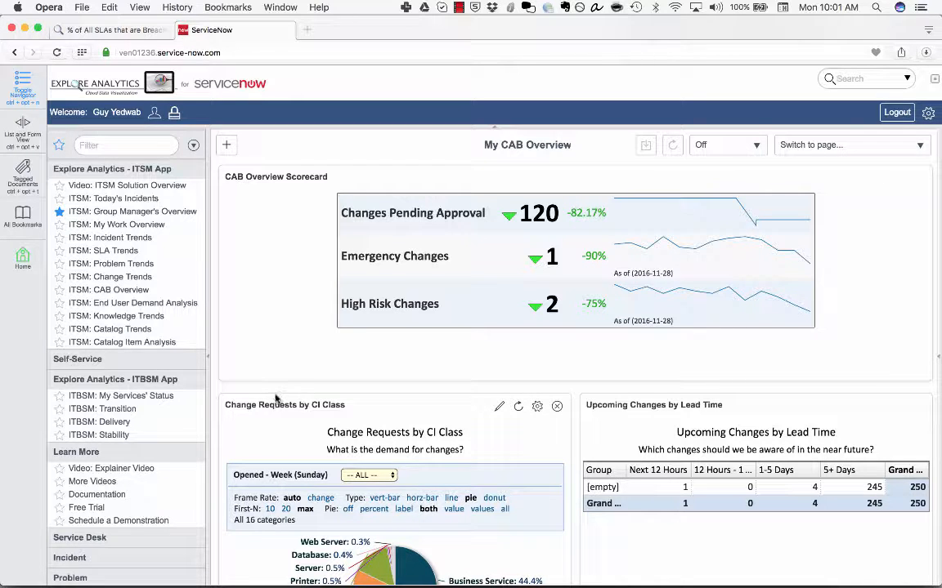